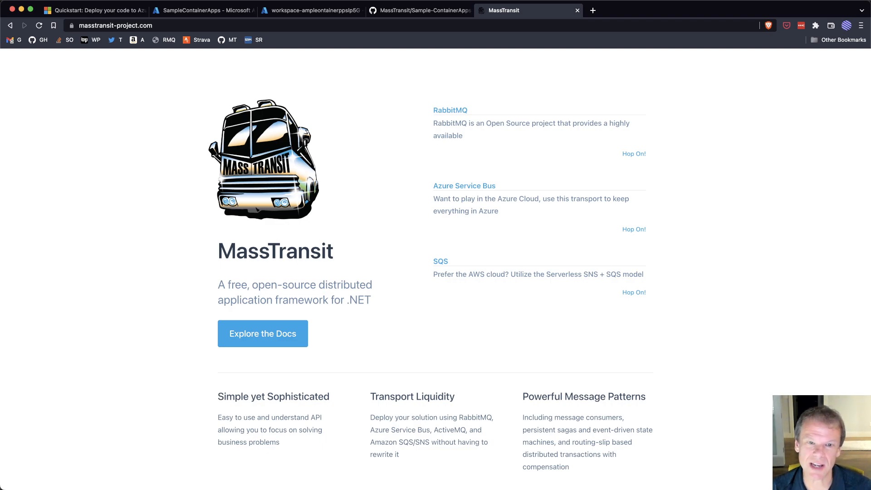
mouse_move(428, 337)
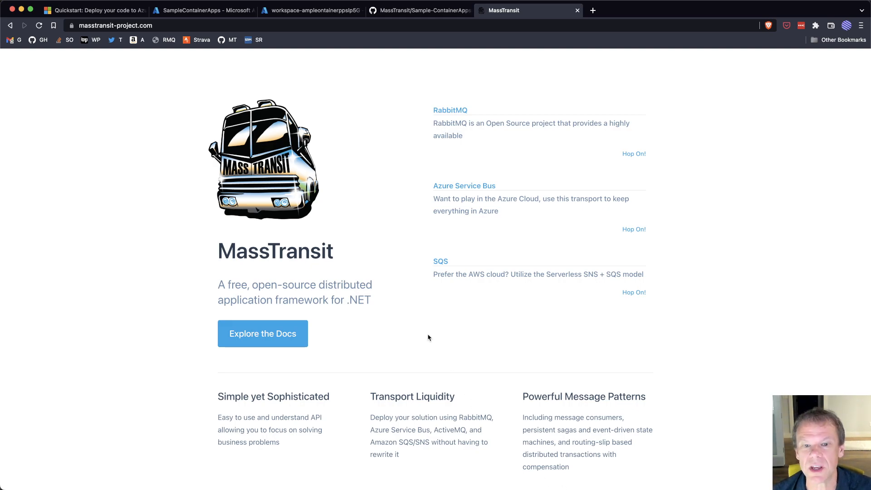
mouse_move(153, 193)
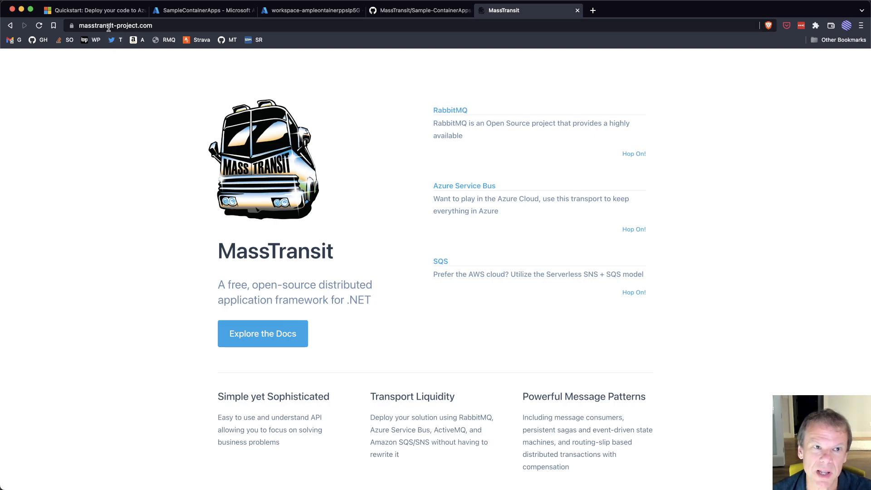
mouse_move(95, 10)
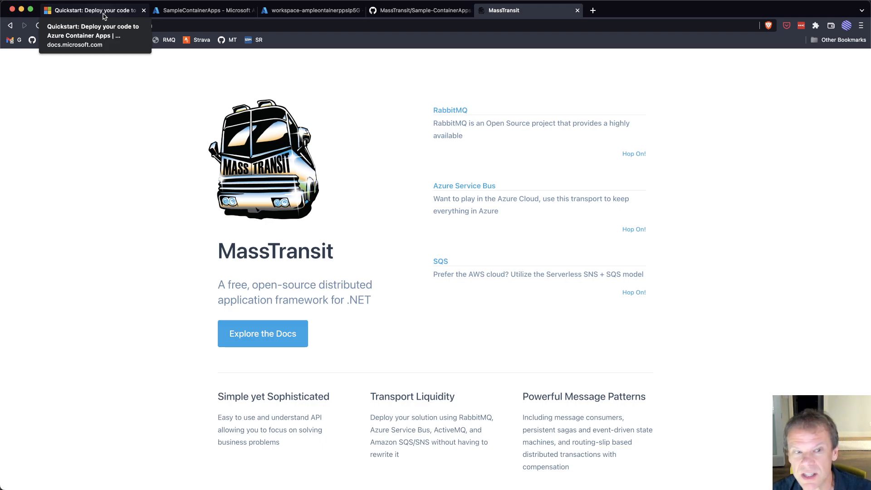
Visit the Azure Container Apps docs home and return to the local-machine code quickstart.
left_click(95, 10)
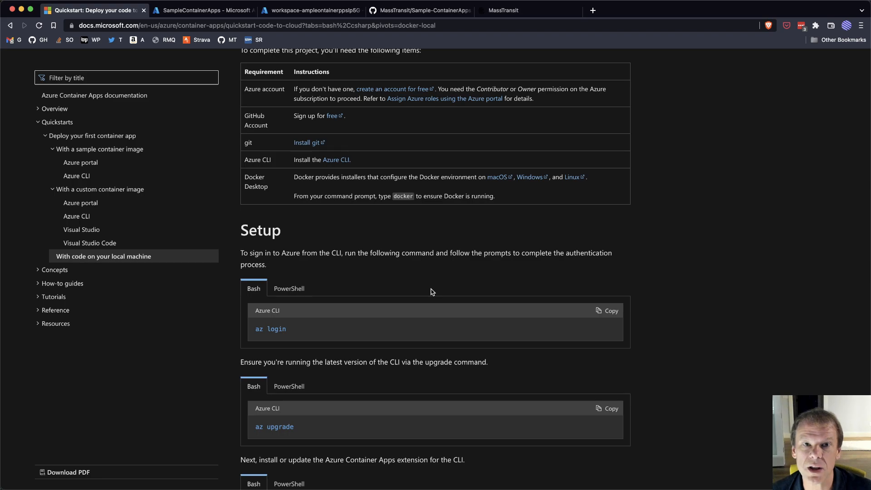
scroll("up", 3)
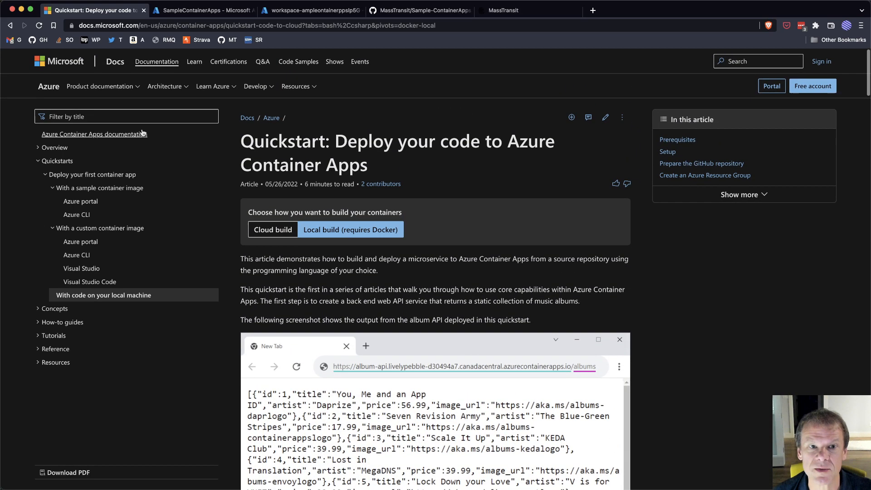
left_click(93, 134)
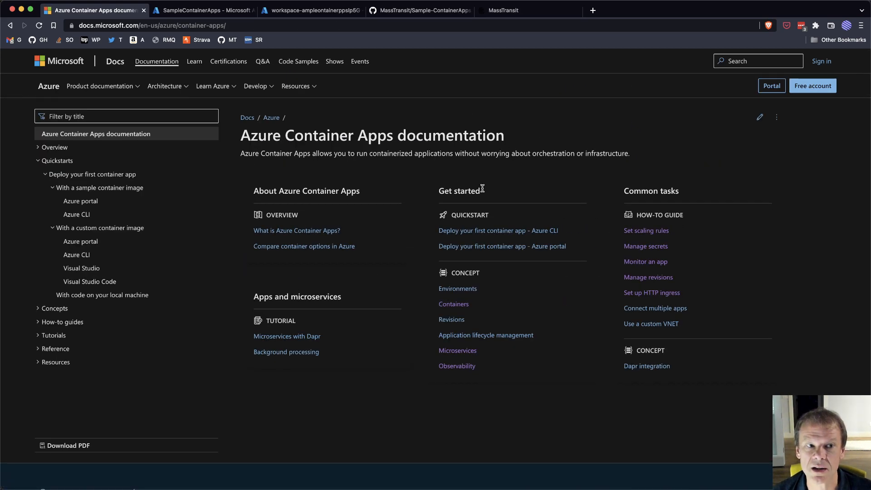
mouse_move(494, 181)
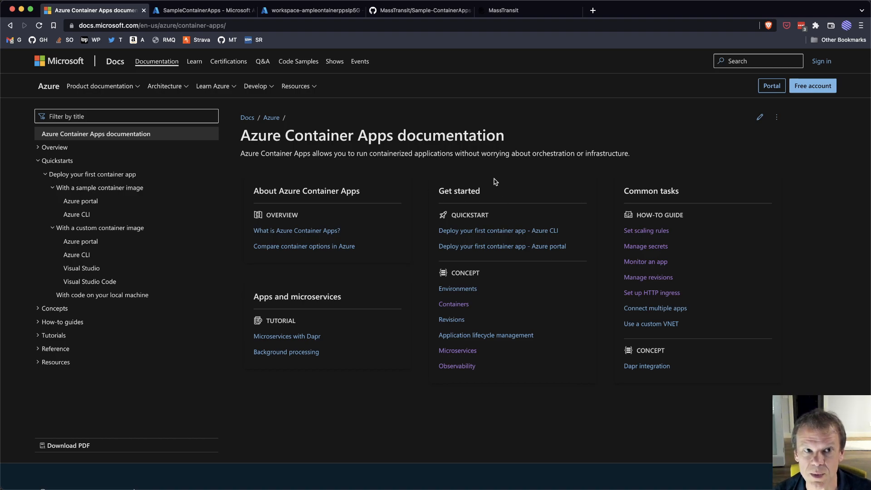
mouse_move(484, 177)
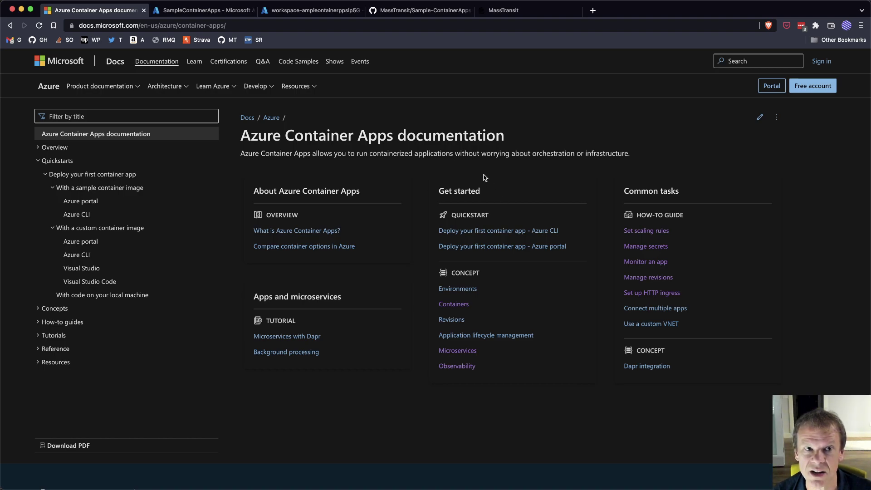
mouse_move(102, 295)
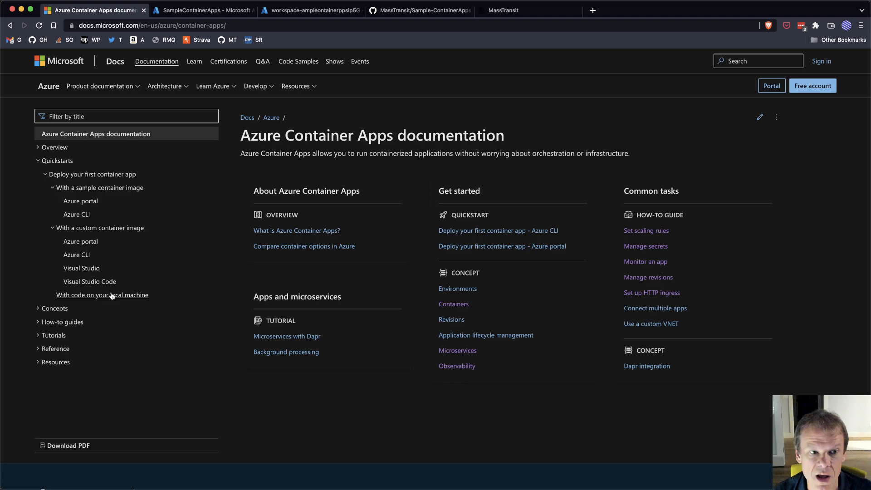
left_click(103, 295)
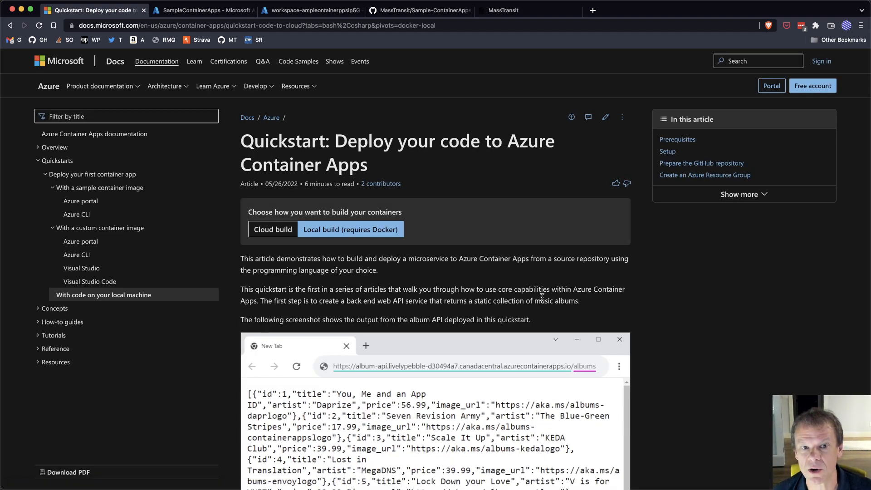
Read down the quickstart to its Create an Azure Container Registry section, then go to the SampleContainerApps resource group.
scroll("down", 3)
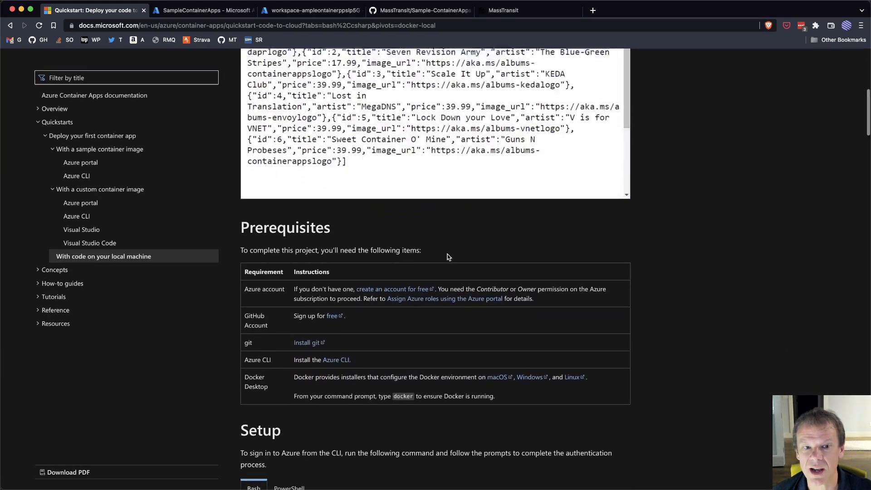
scroll("down", 3)
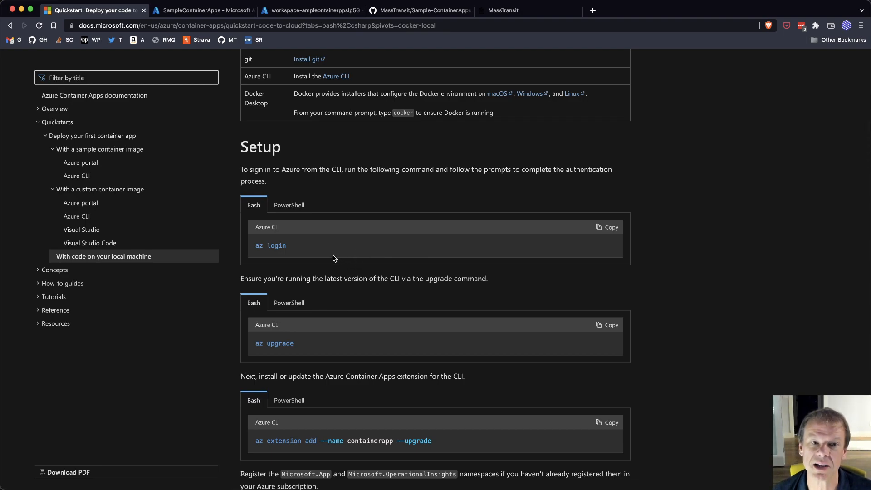
scroll("down", 3)
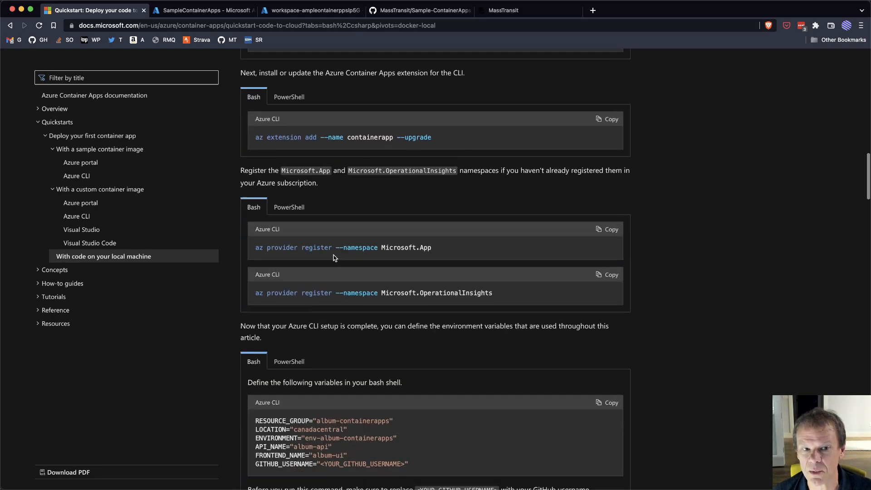
scroll("down", 3)
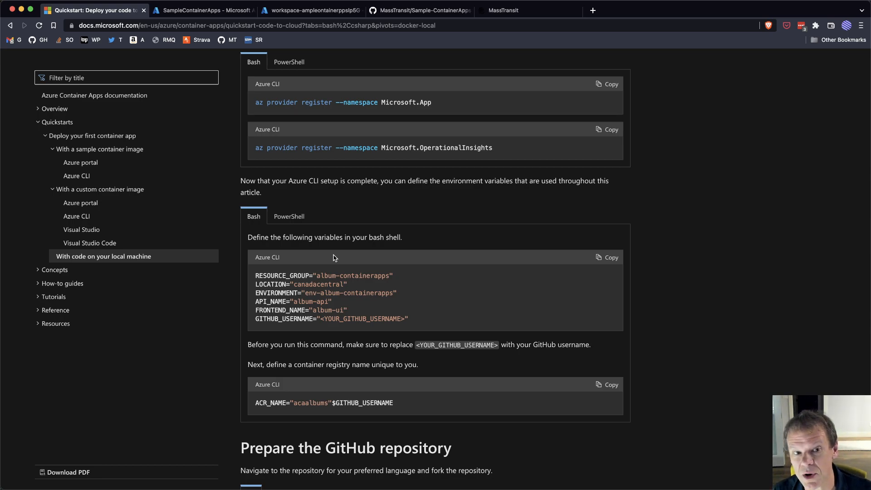
scroll("down", 3)
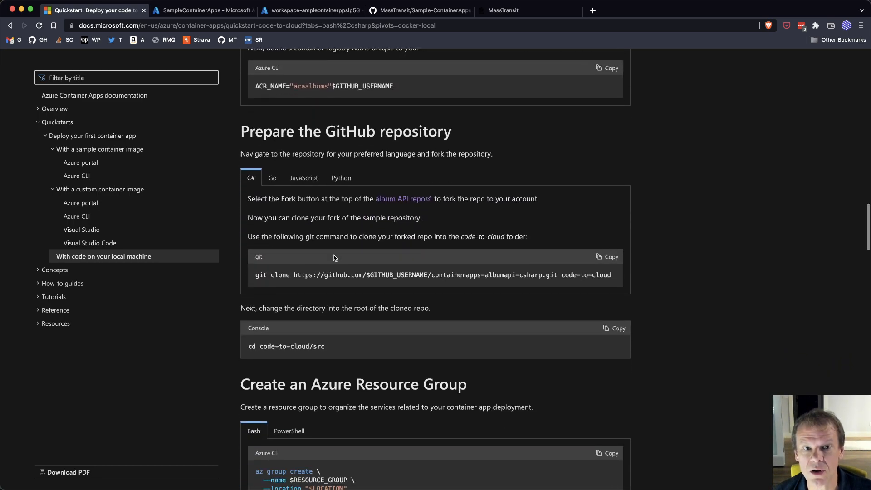
scroll("down", 3)
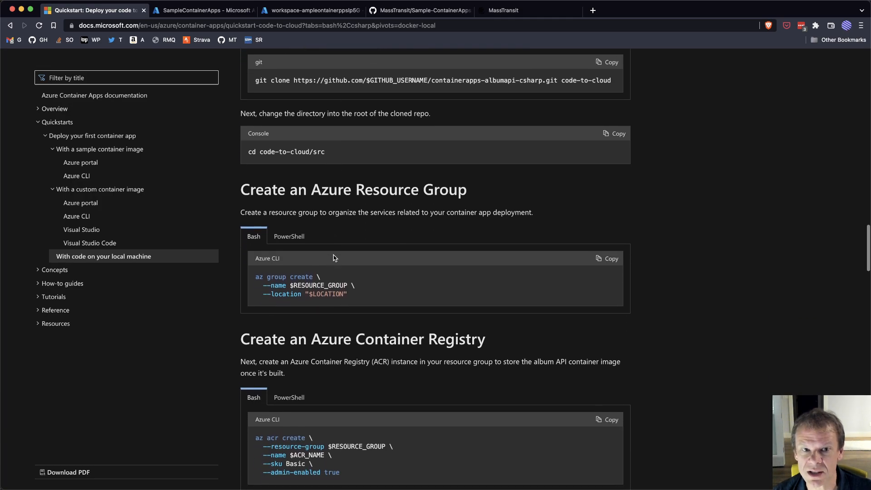
scroll("down", 3)
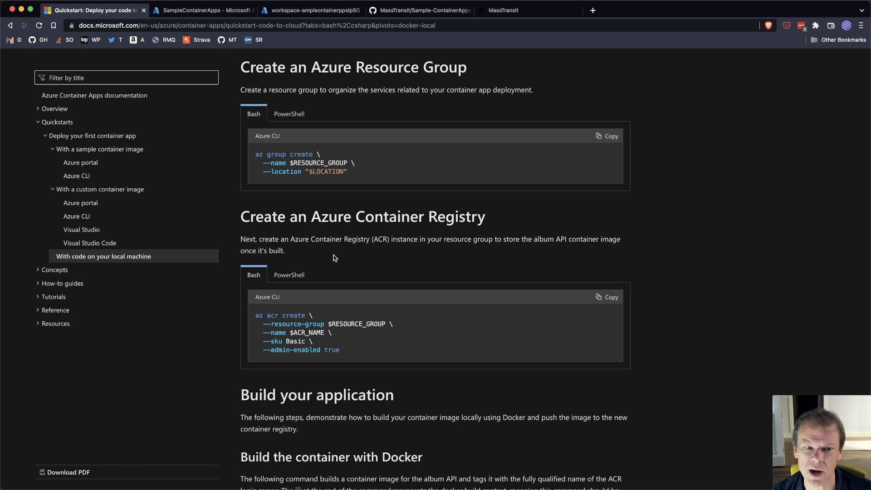
scroll("down", 3)
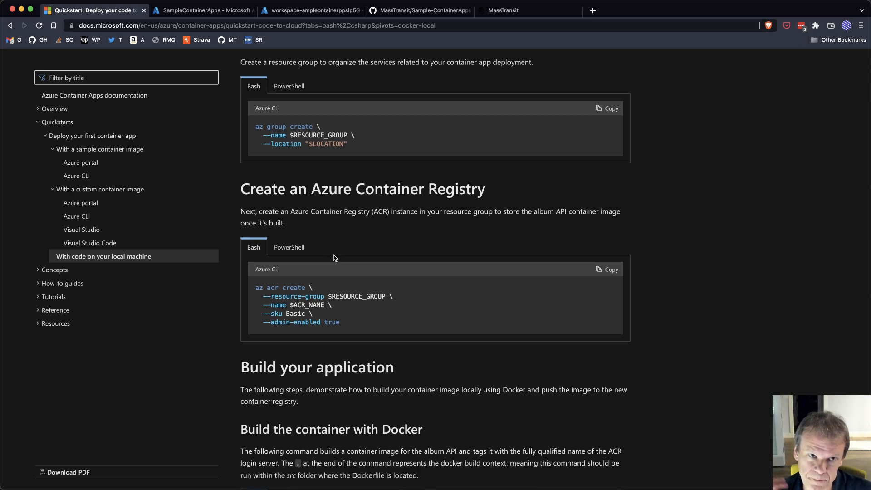
mouse_move(332, 255)
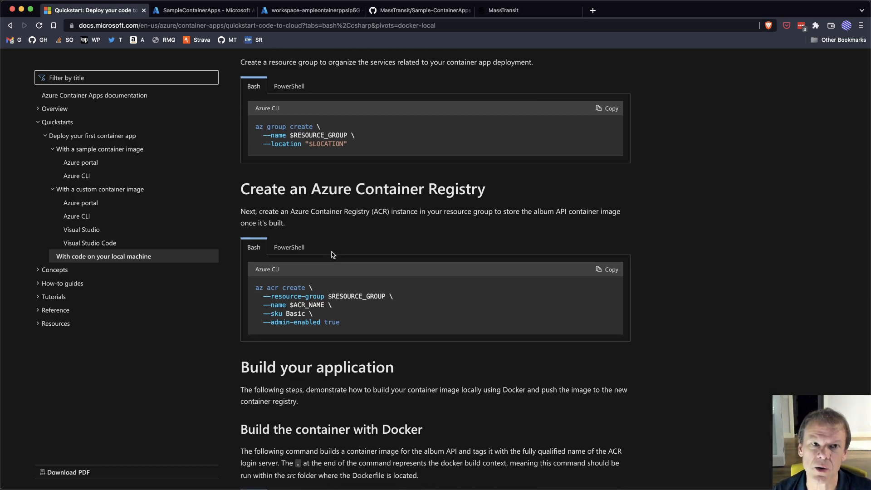
left_click(204, 10)
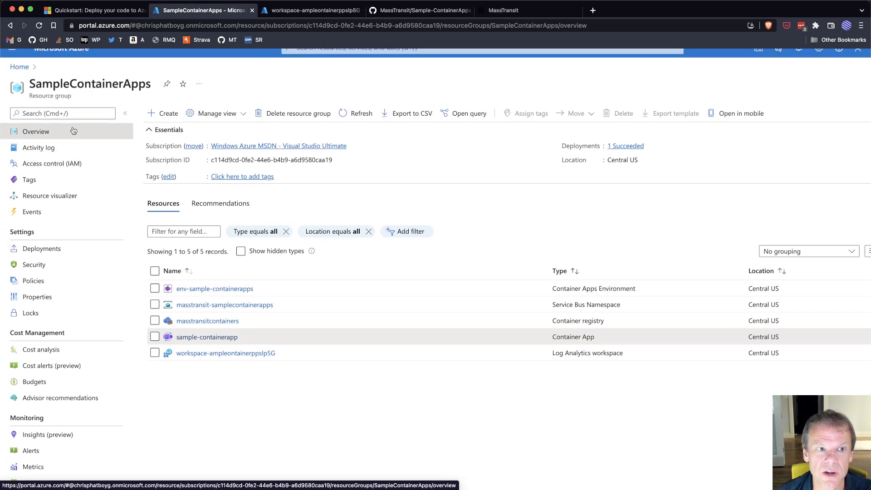
mouse_move(214, 289)
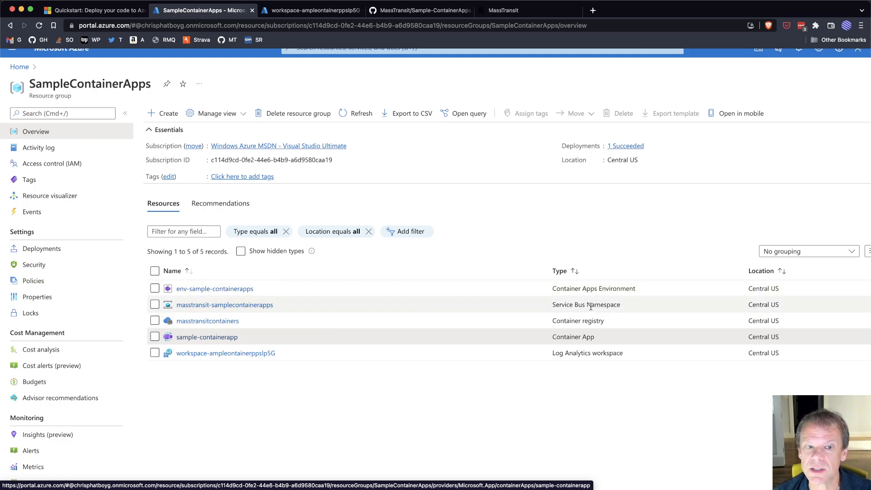
mouse_move(207, 322)
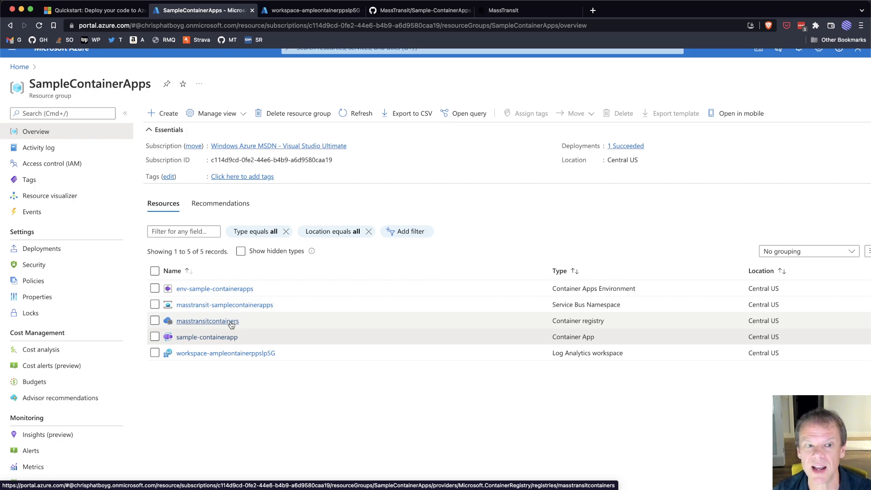
mouse_move(224, 340)
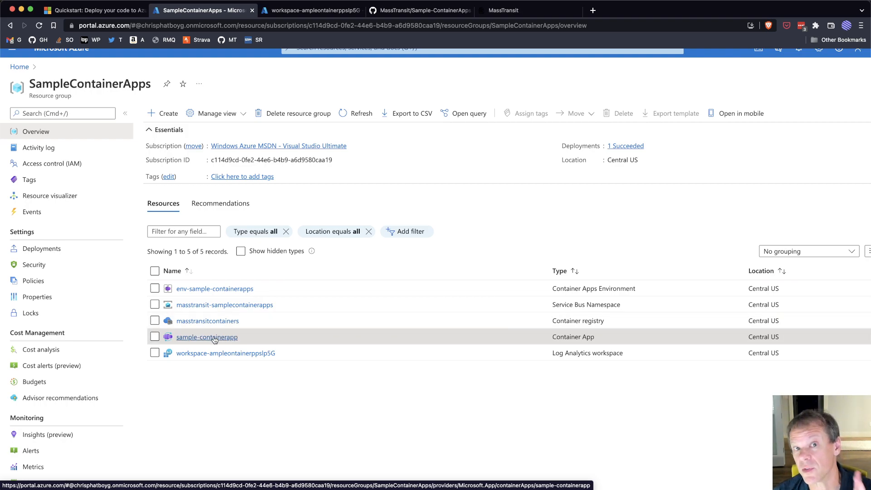
mouse_move(308, 361)
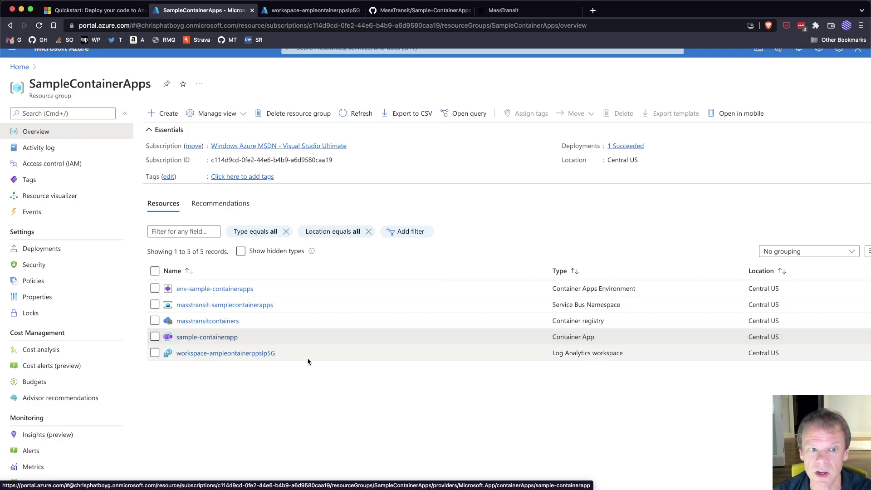
mouse_move(335, 352)
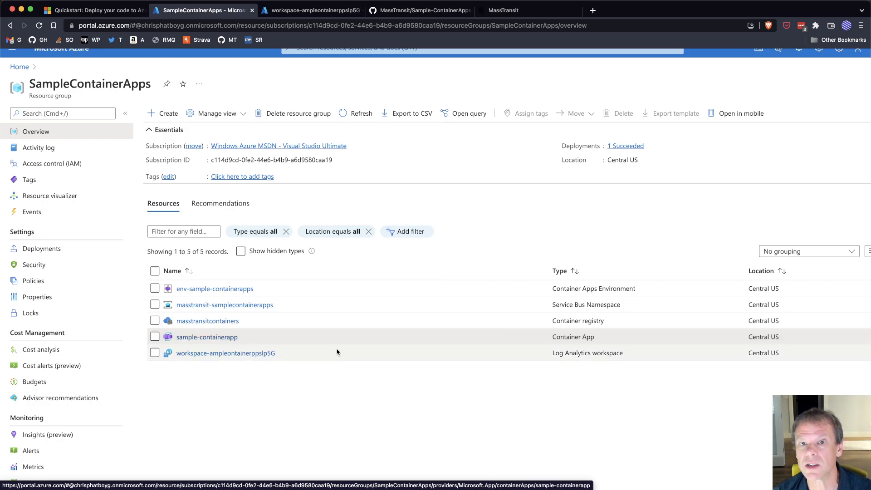
mouse_move(206, 337)
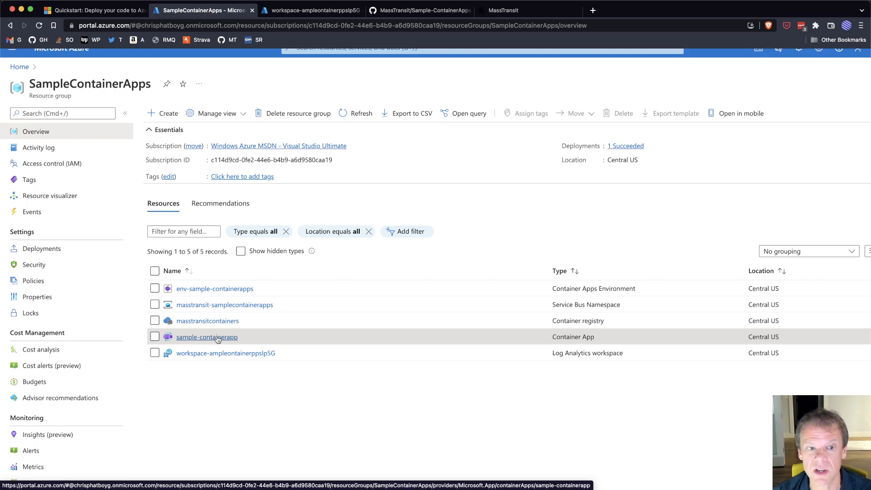
View sample-containerapp's ingress: HTTP ingress enabled, traffic from anywhere, target port 5000.
left_click(207, 337)
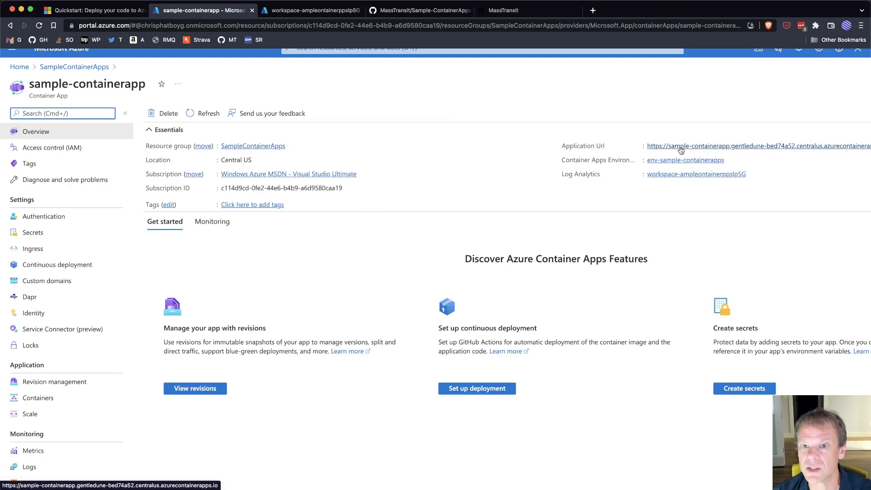
mouse_move(686, 160)
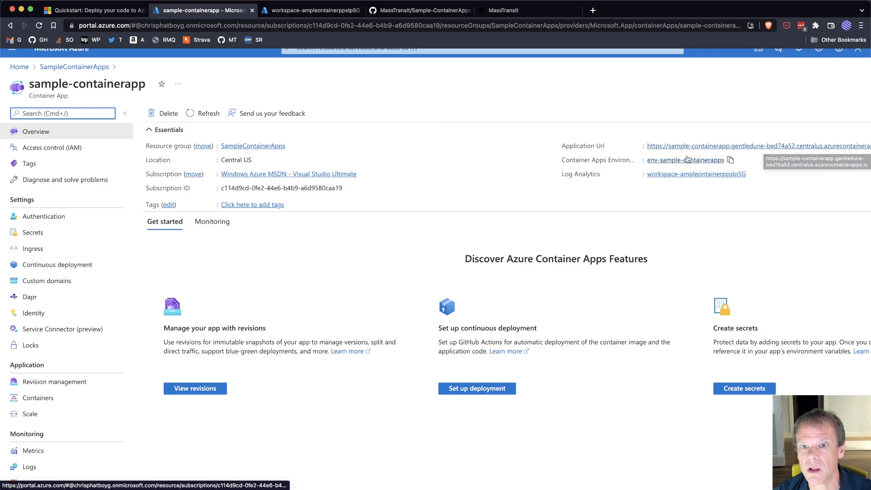
mouse_move(49, 228)
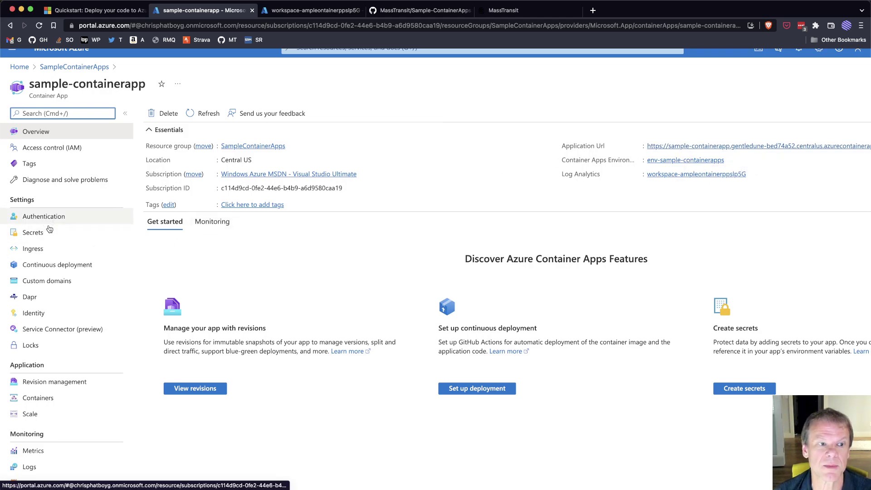
left_click(32, 248)
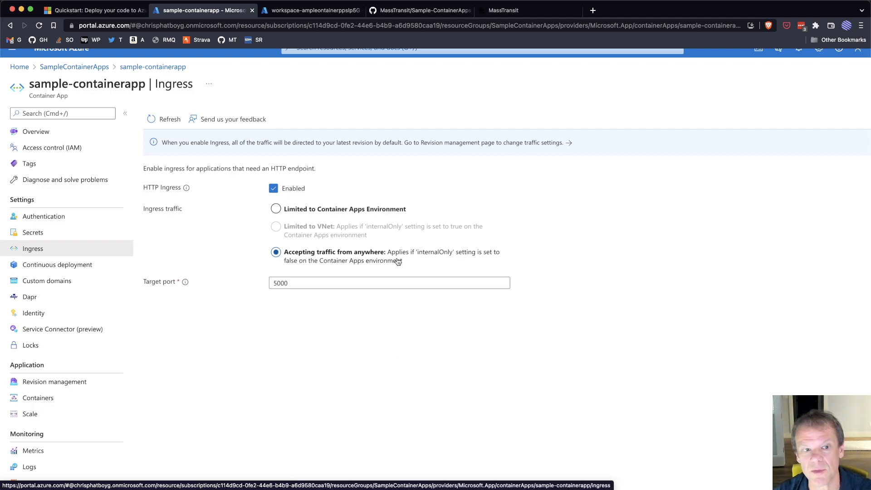
left_click(389, 283)
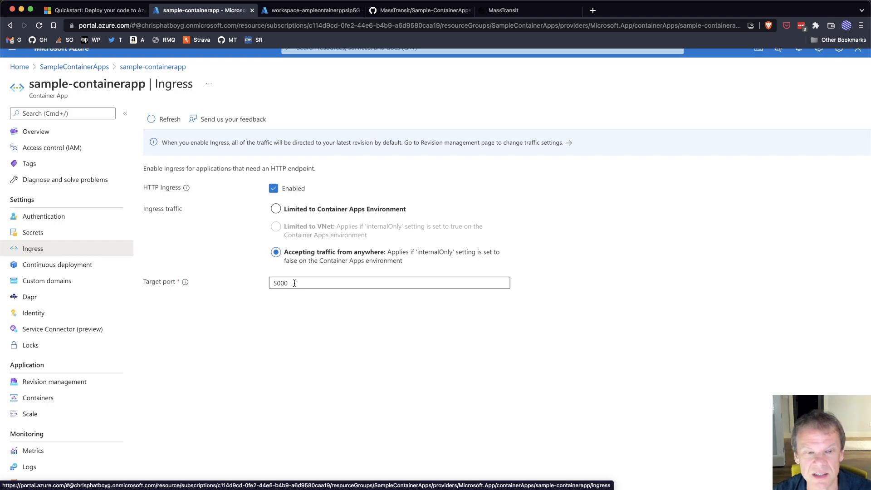
mouse_move(72, 298)
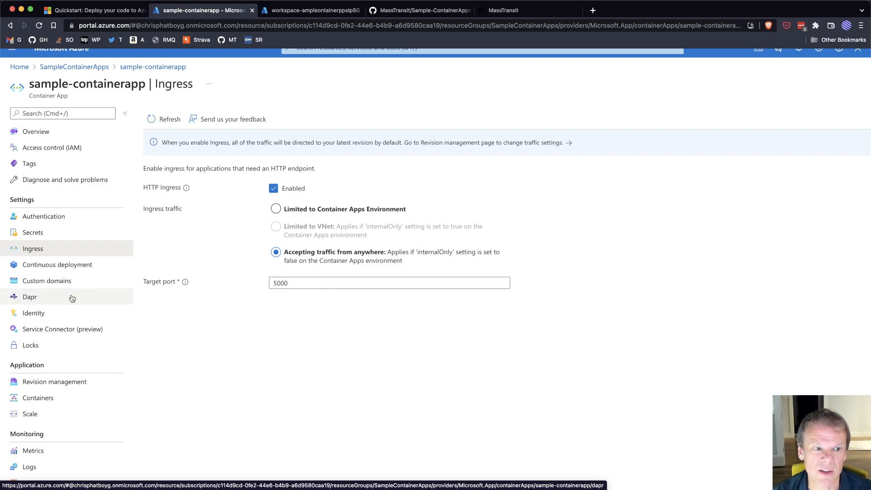
scroll("down", 3)
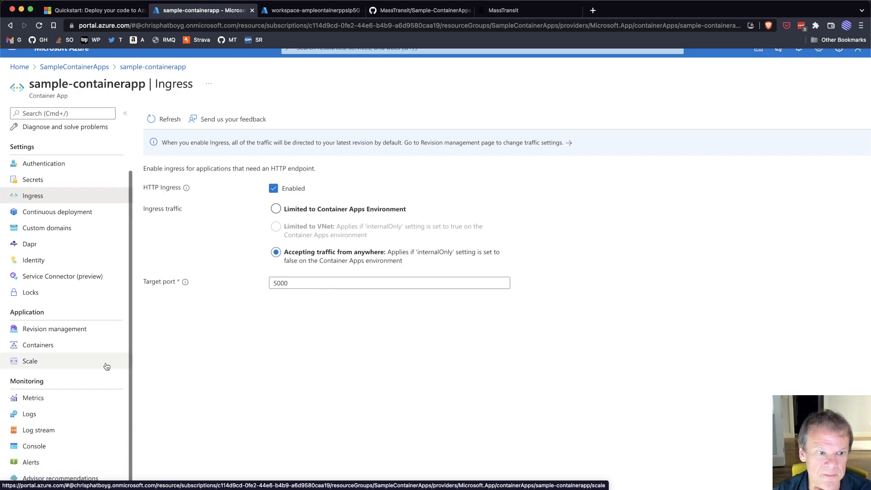
scroll("up", 3)
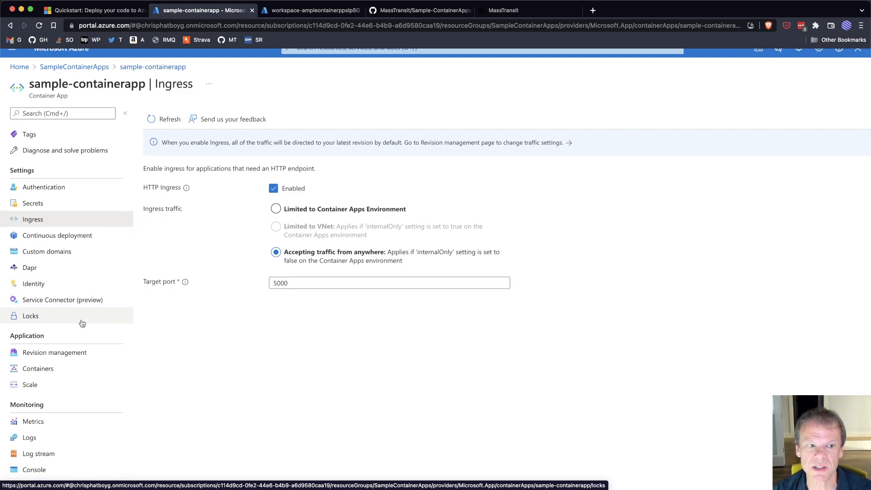
mouse_move(78, 323)
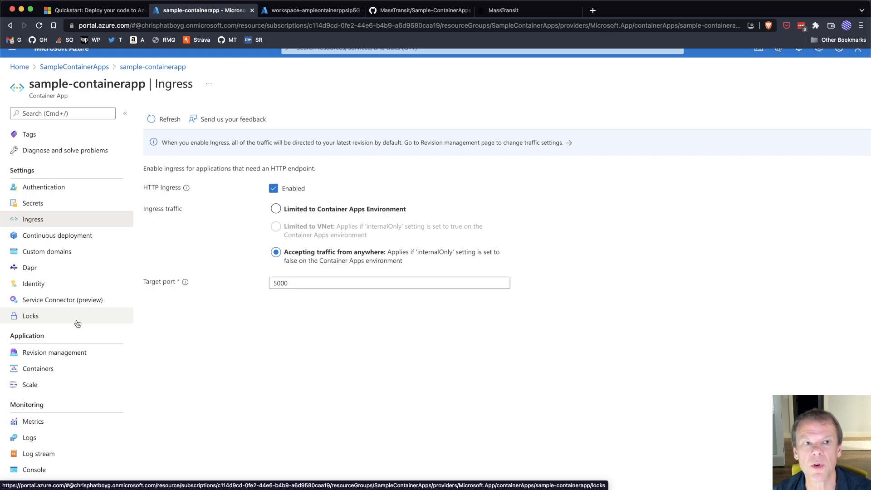
Expand the How-to guides list in the Container Apps docs table of contents.
left_click(94, 10)
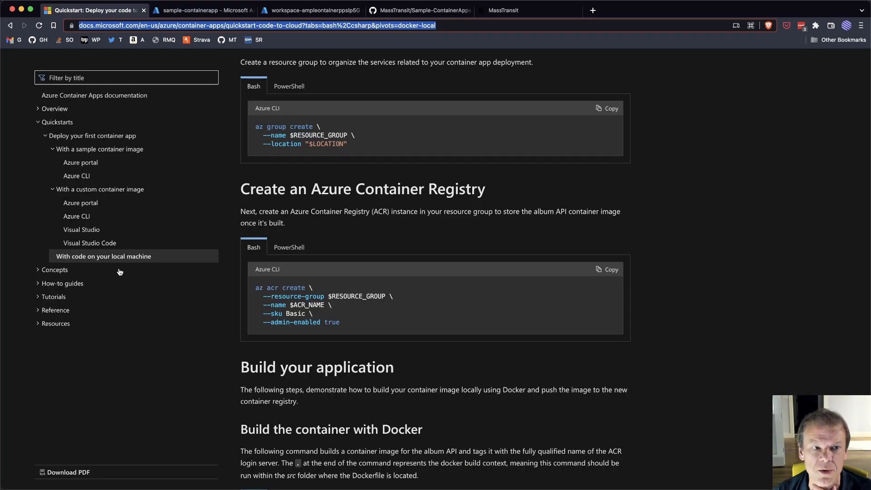
left_click(62, 283)
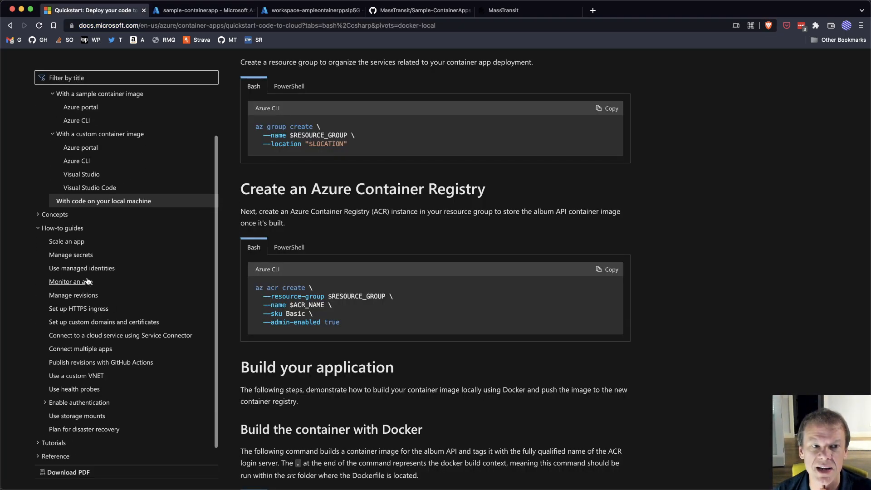
mouse_move(66, 242)
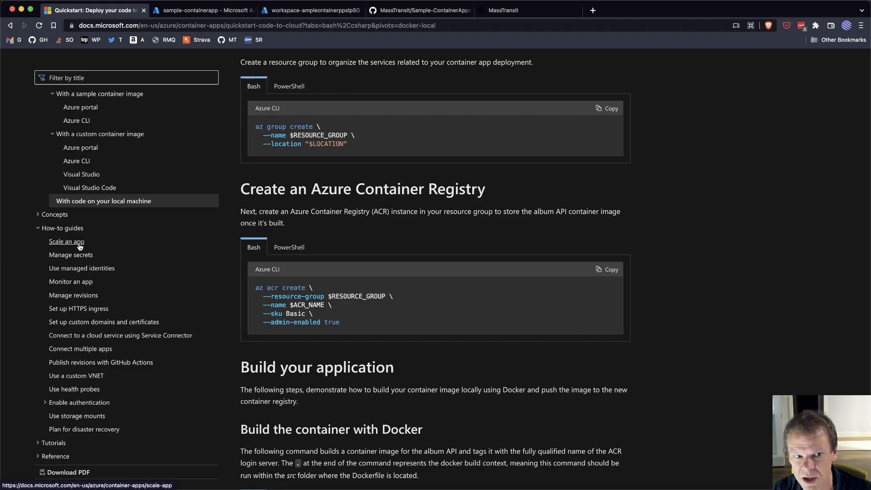
mouse_move(71, 254)
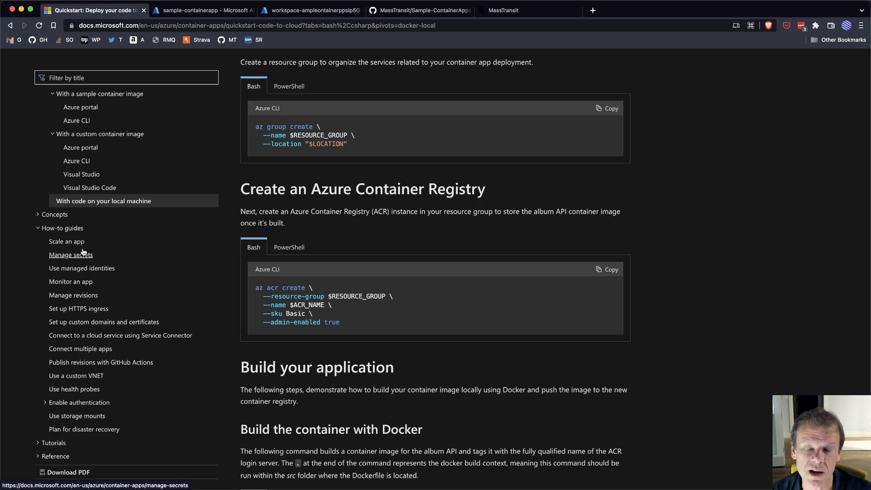
mouse_move(757, 376)
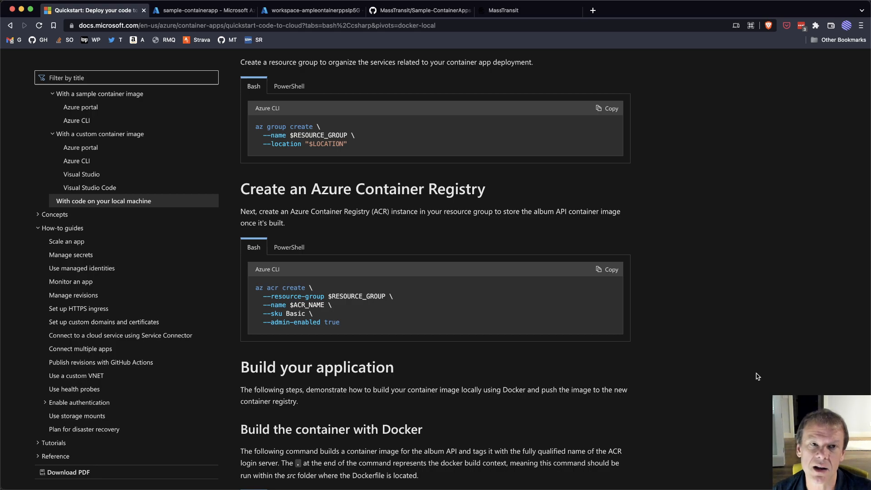
Bring the sample-containerapp Ingress blade back to the front in the portal.
left_click(202, 10)
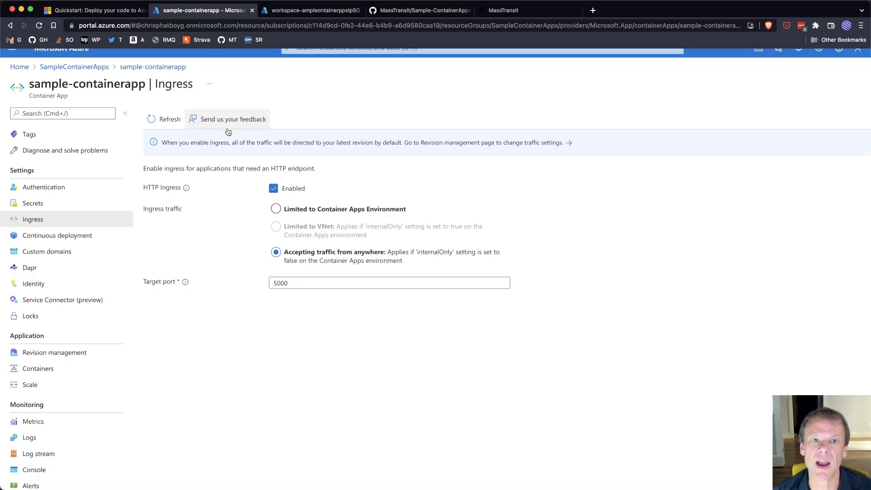
mouse_move(232, 129)
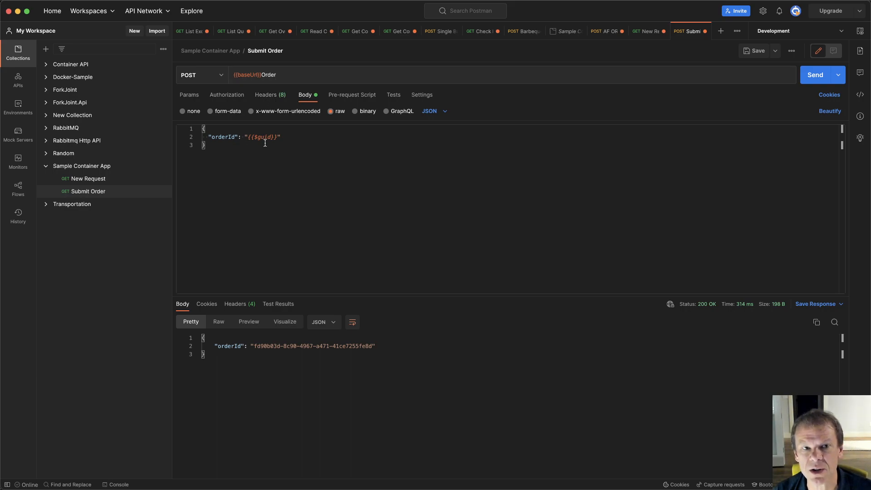
Resend the Submit Order POST request and get 200 OK with a new orderId.
left_click(814, 74)
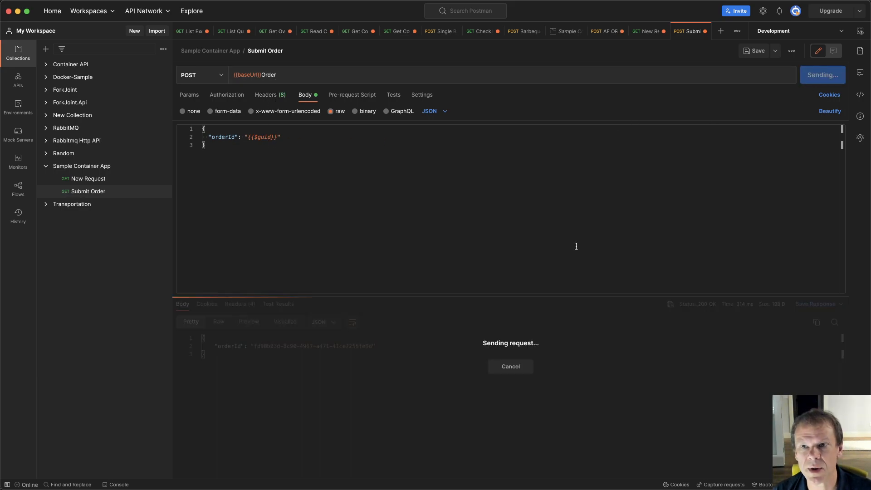
mouse_move(484, 332)
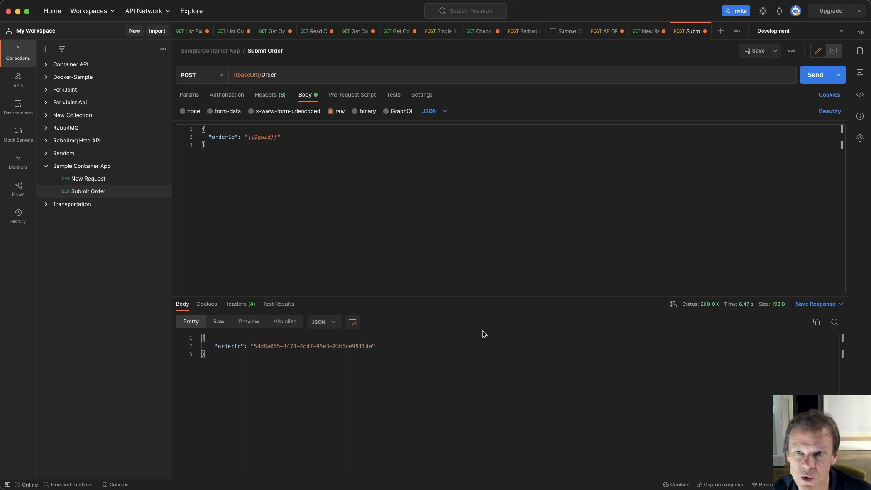
mouse_move(464, 347)
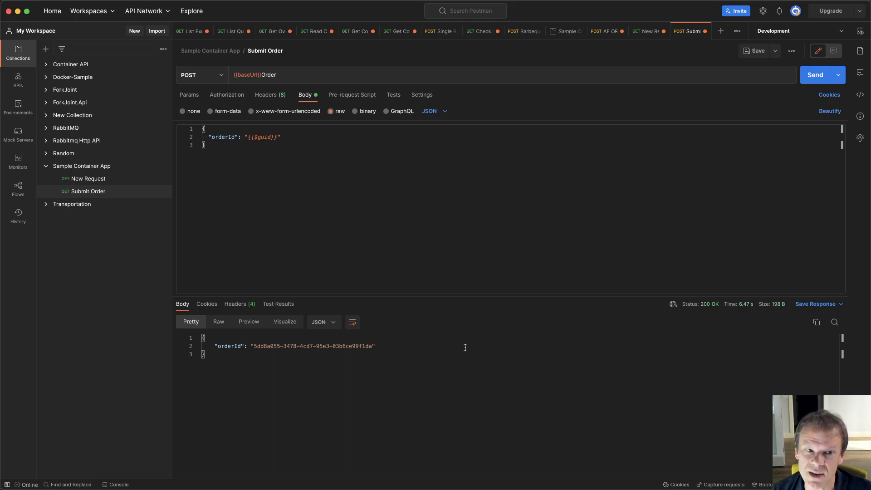
View the app's Scale settings: 0–10 replicas with the http-scaling HTTP rule.
left_click(202, 10)
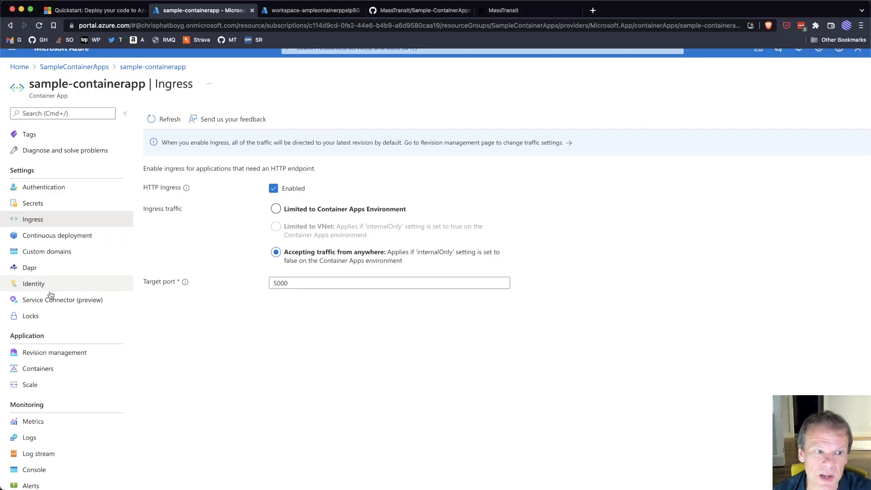
left_click(29, 384)
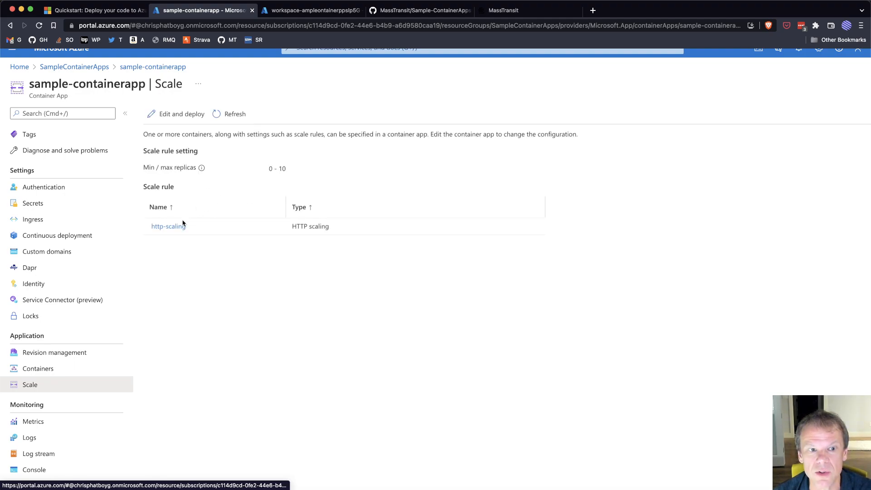
mouse_move(389, 352)
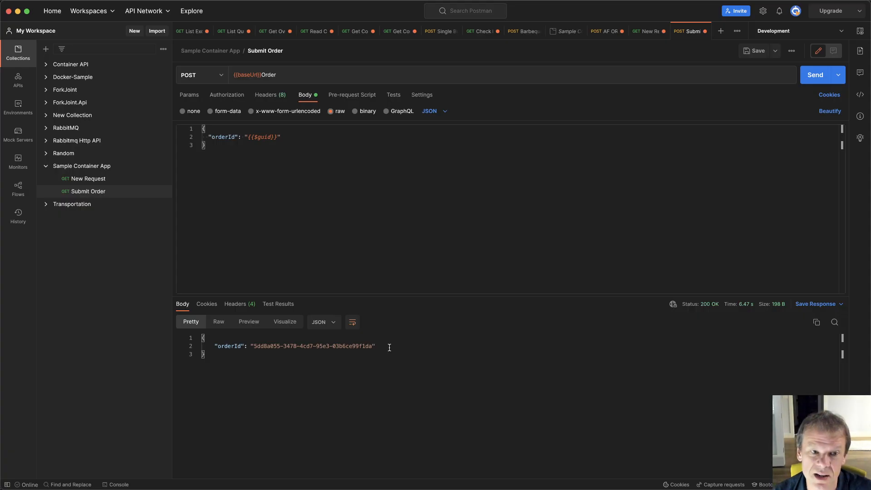
mouse_move(416, 345)
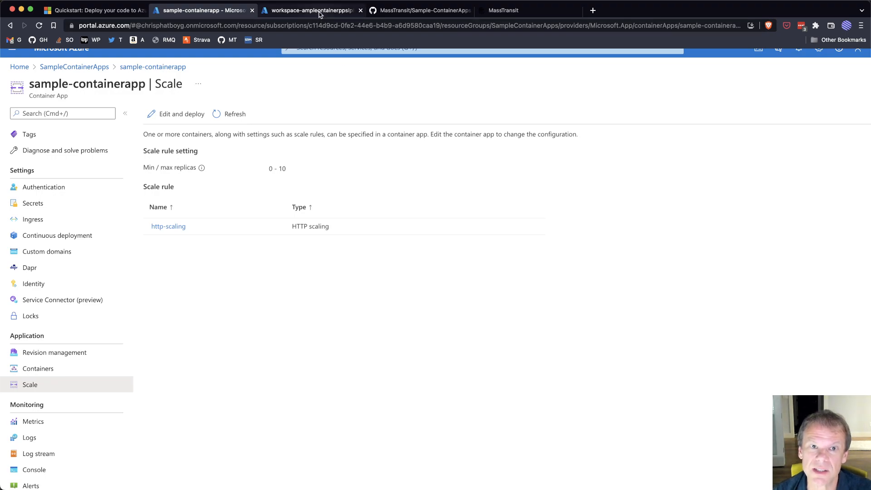
left_click(310, 10)
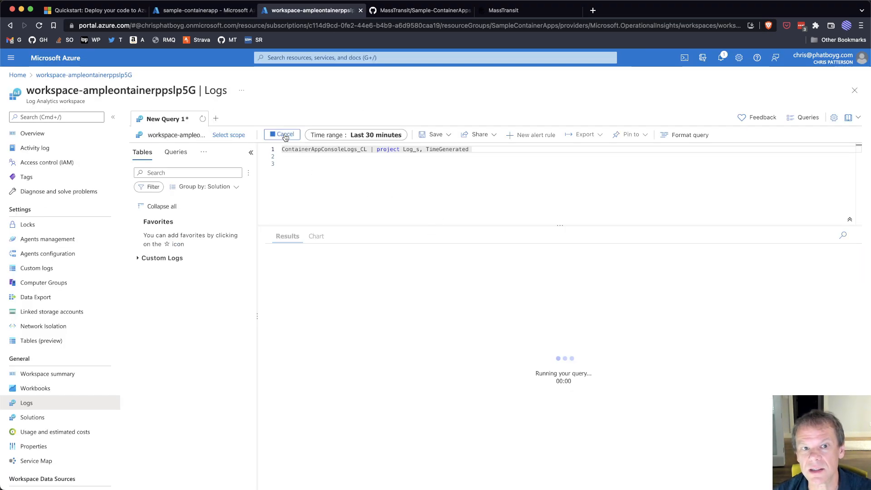
left_click(281, 134)
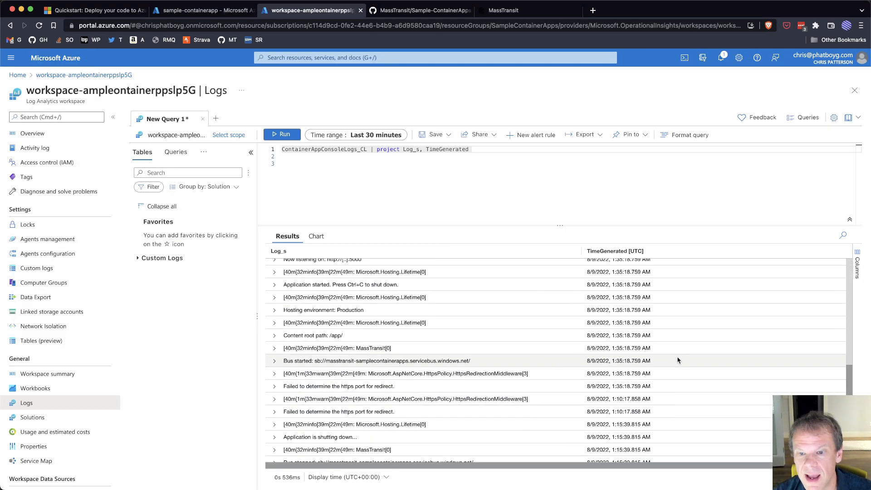
scroll("down", 3)
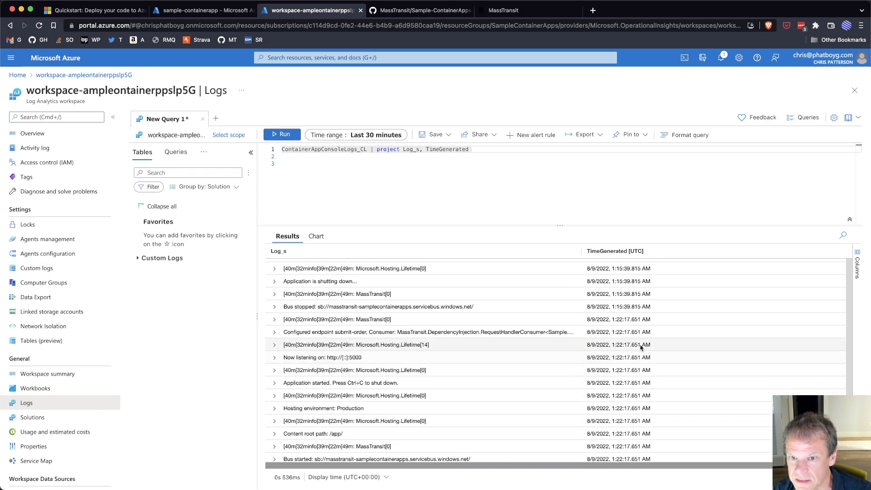
scroll("up", 3)
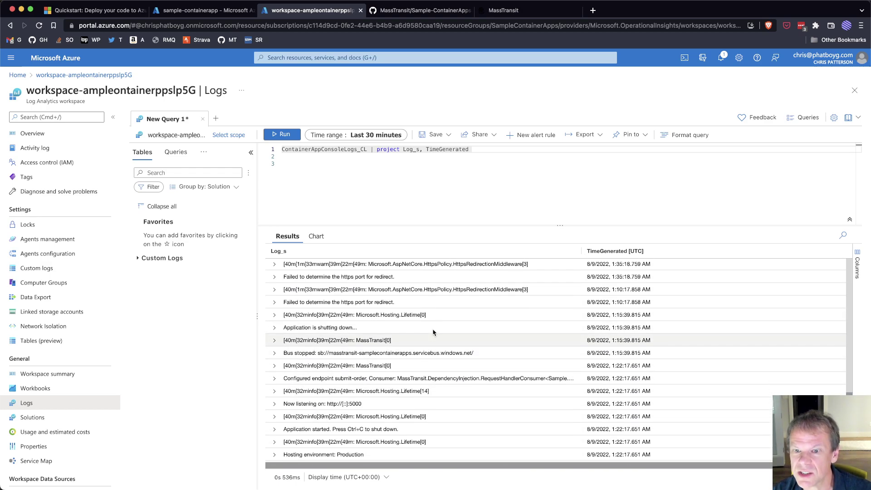
mouse_move(627, 327)
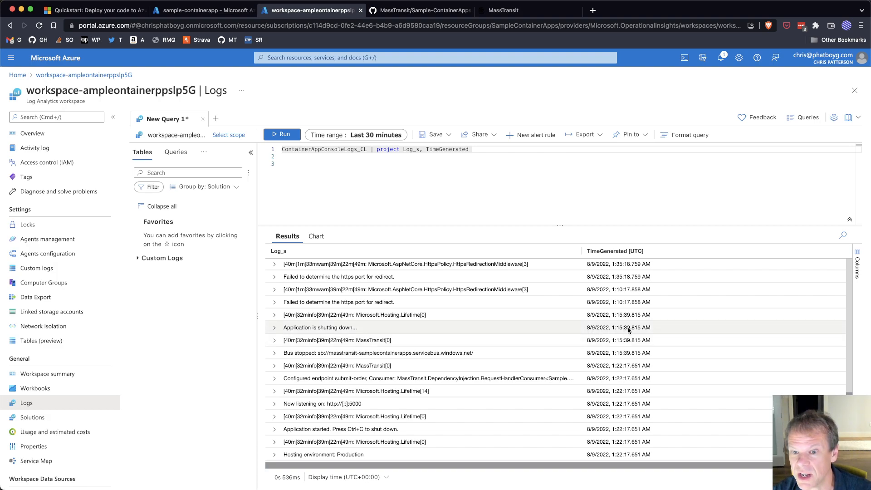
mouse_move(582, 353)
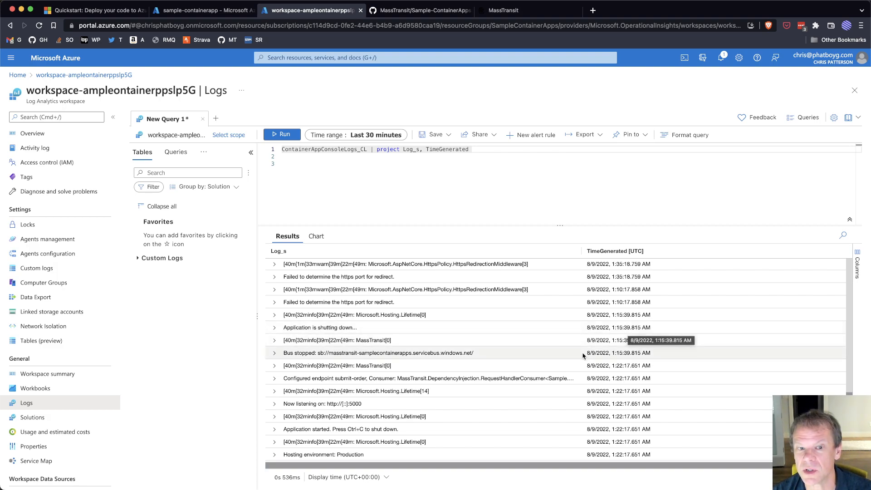
scroll("down", 3)
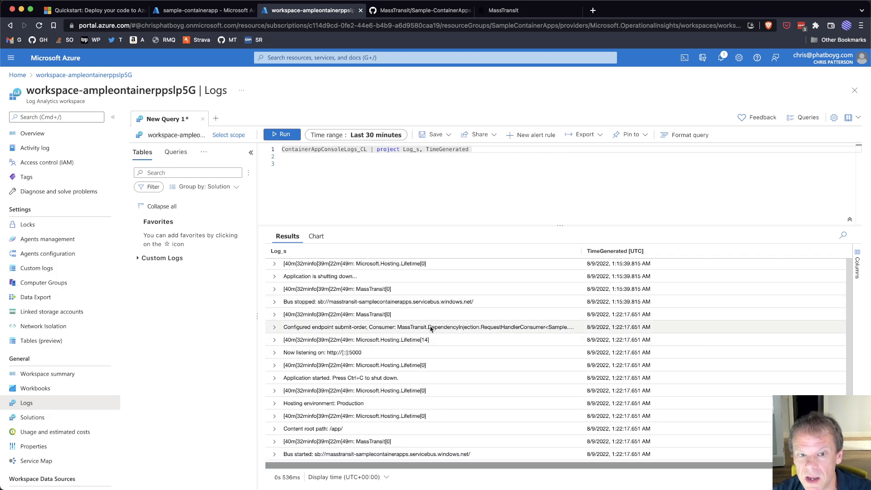
mouse_move(456, 314)
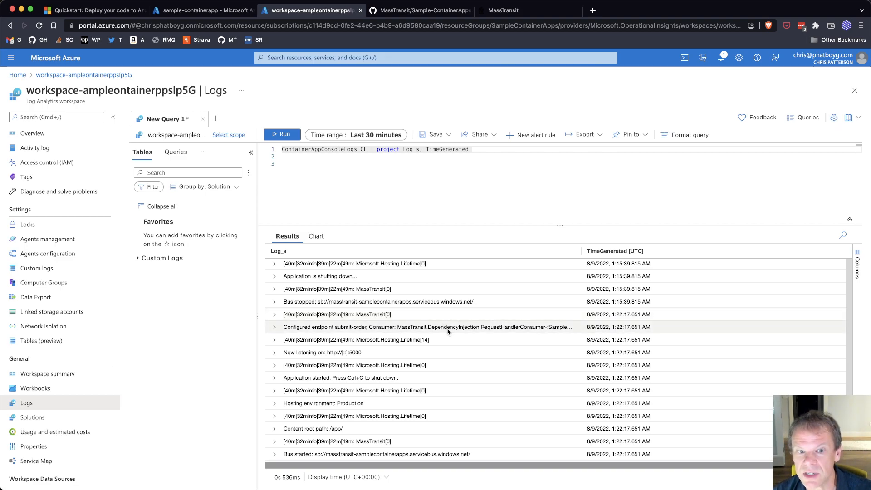
mouse_move(427, 326)
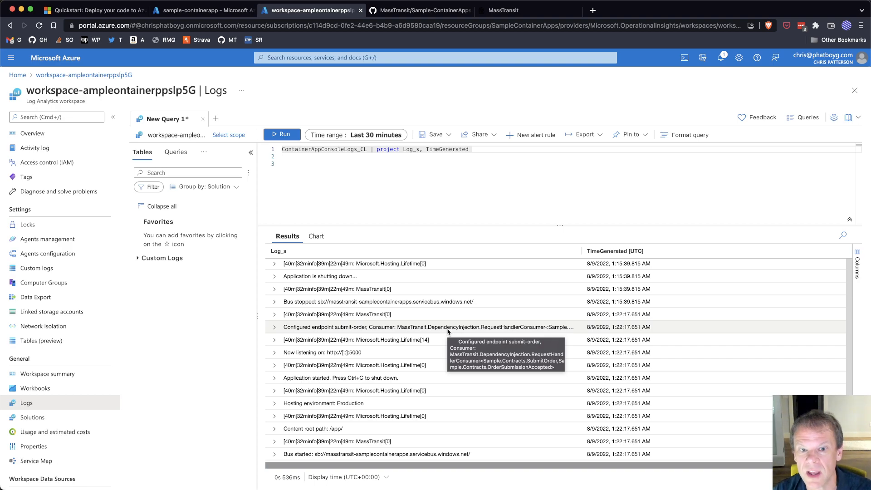
mouse_move(439, 365)
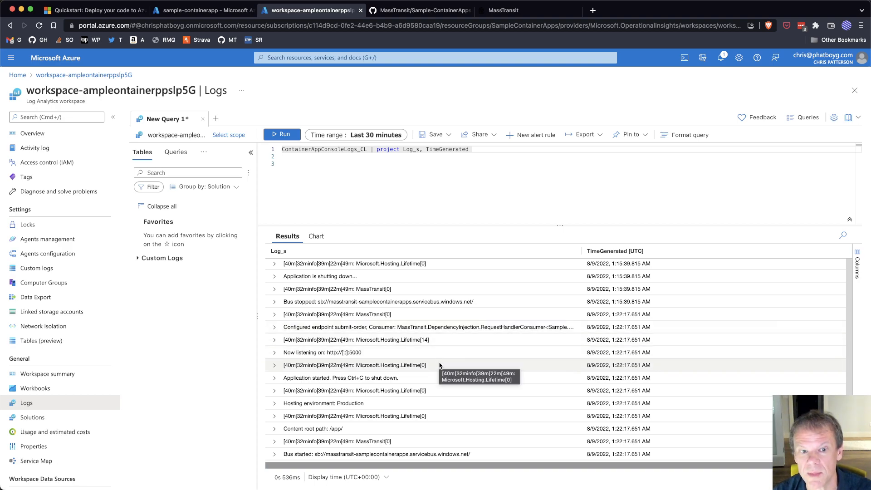
mouse_move(371, 352)
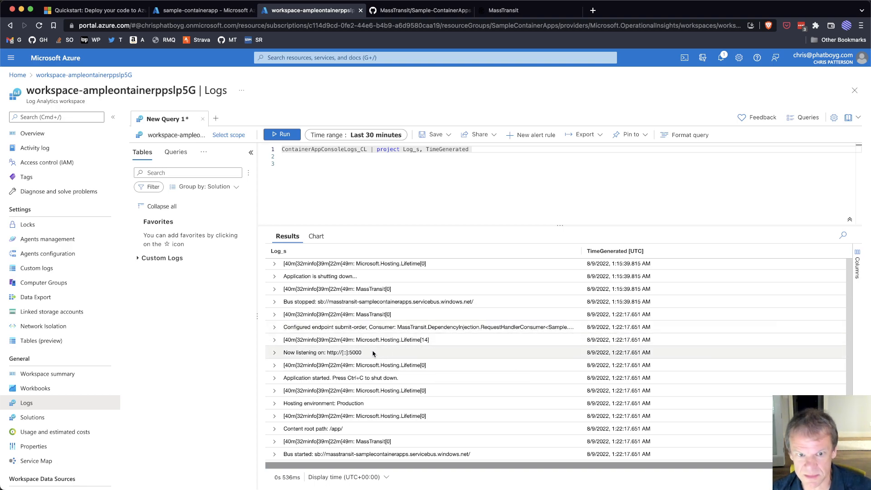
mouse_move(445, 380)
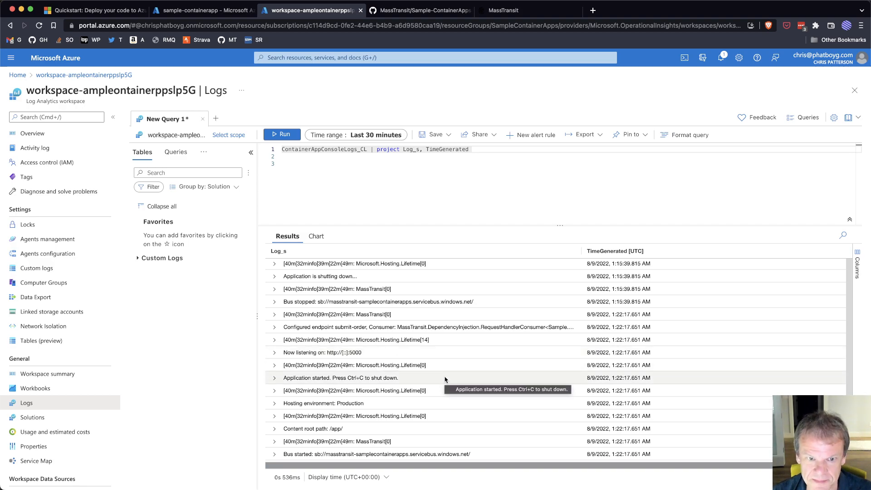
mouse_move(424, 373)
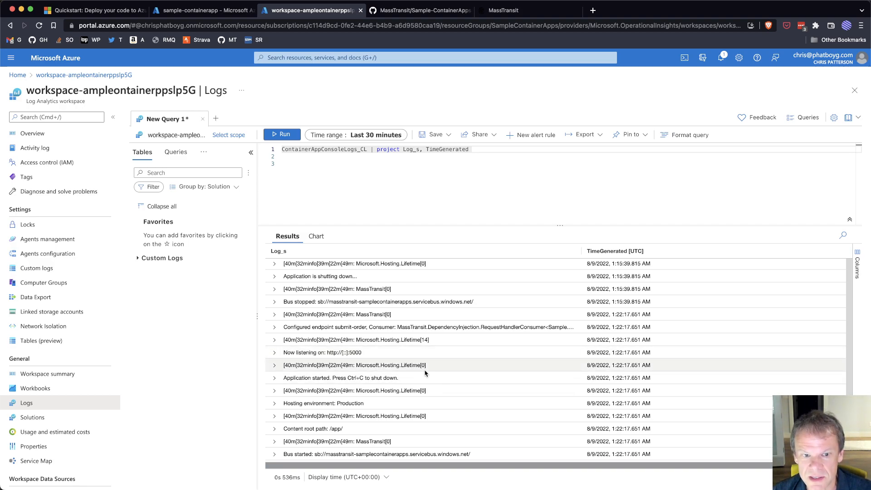
scroll("down", 3)
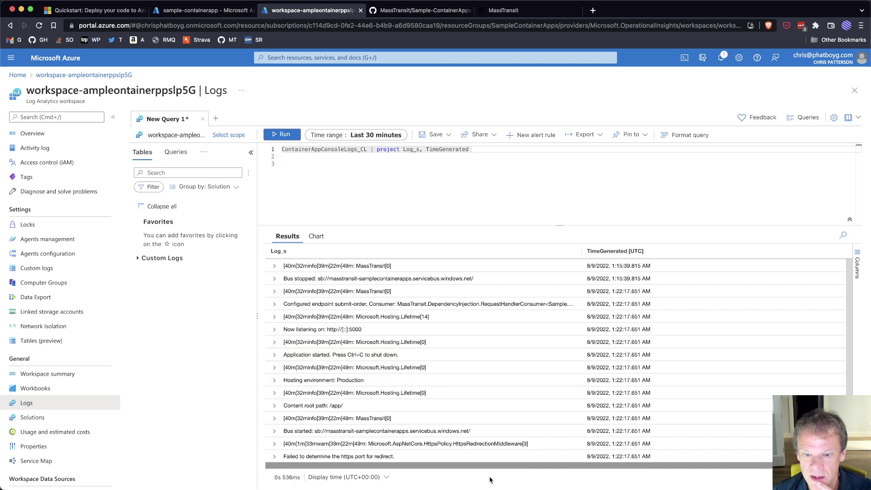
mouse_move(391, 354)
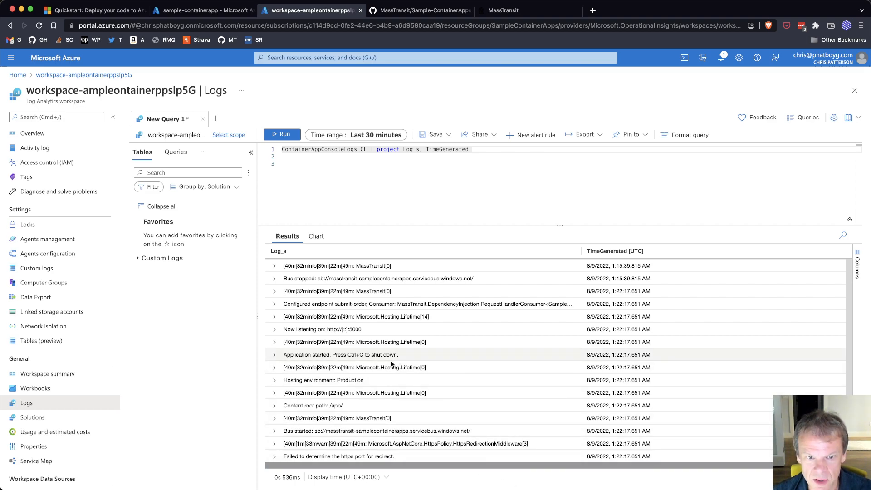
mouse_move(533, 404)
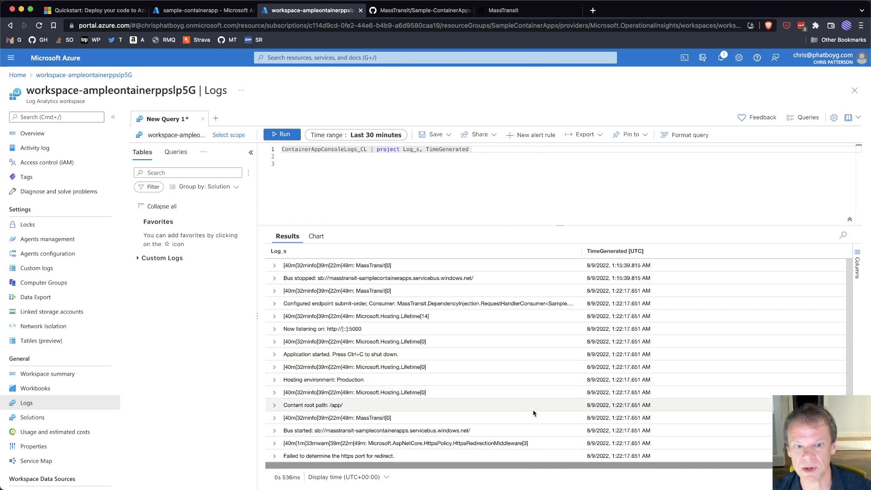
mouse_move(548, 341)
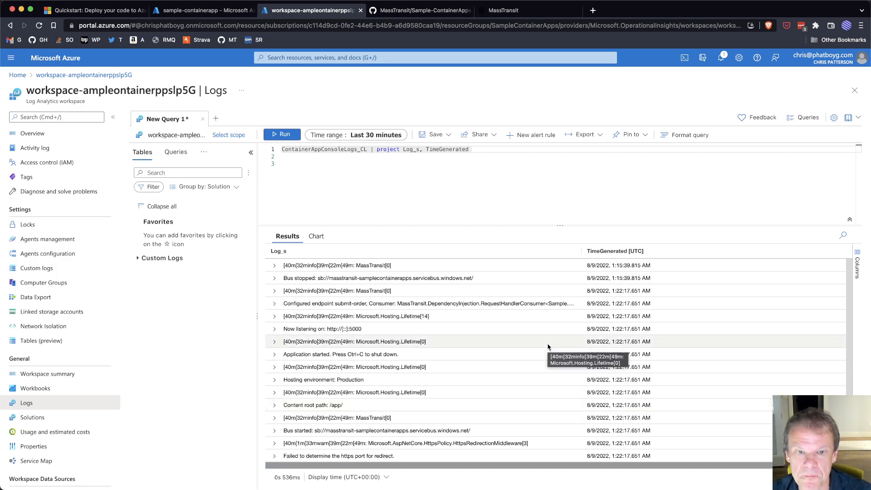
mouse_move(595, 171)
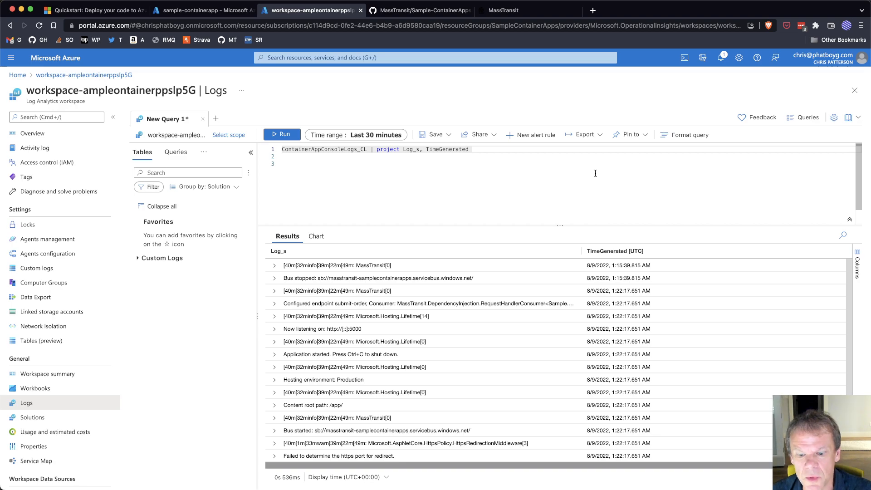
mouse_move(526, 201)
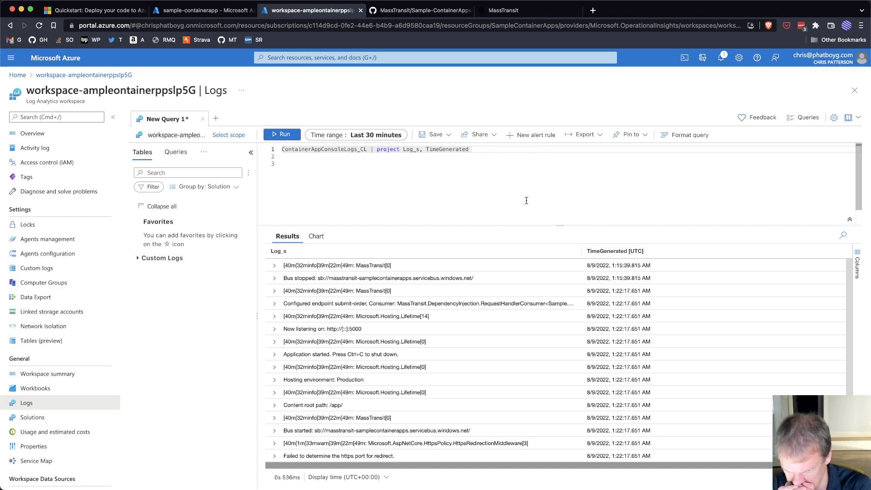
mouse_move(535, 196)
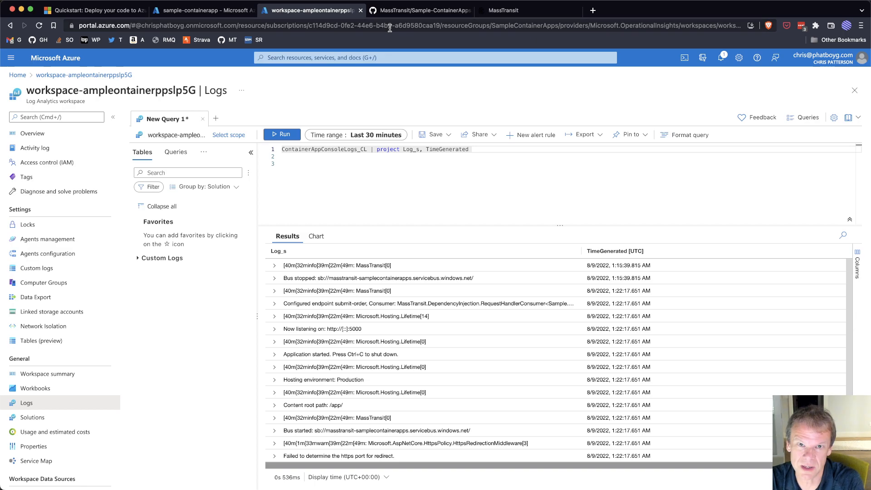
mouse_move(418, 76)
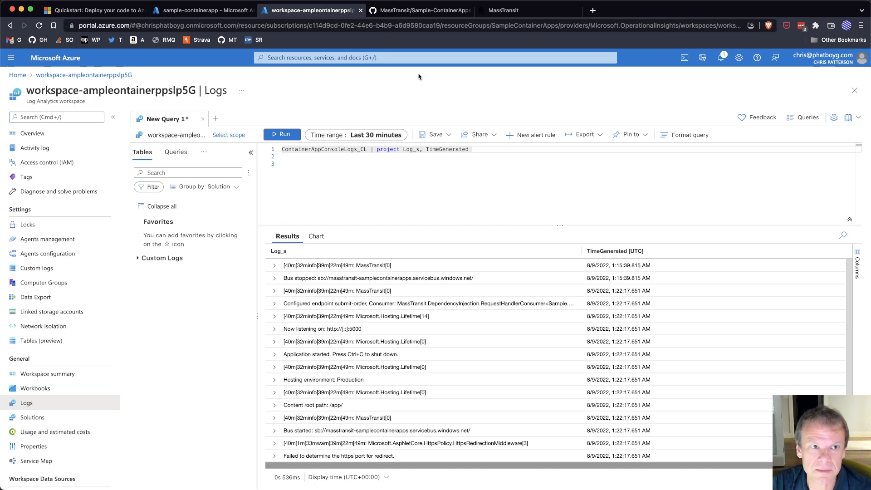
mouse_move(429, 102)
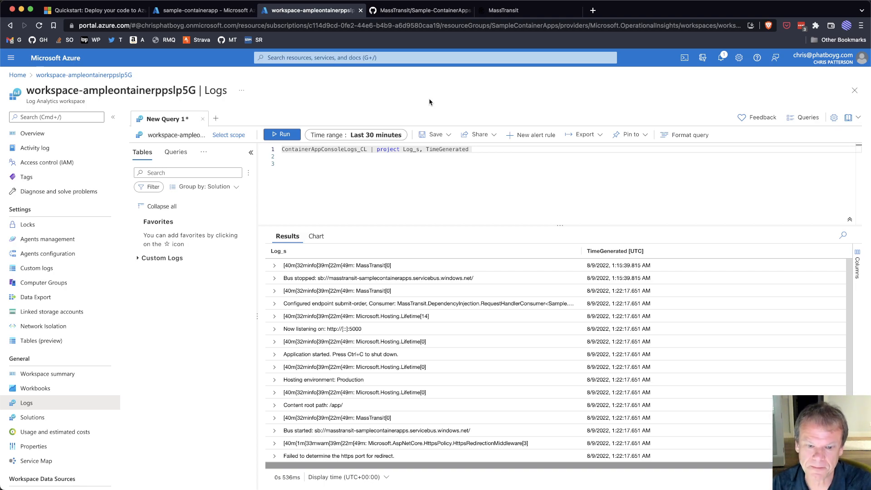
mouse_move(483, 195)
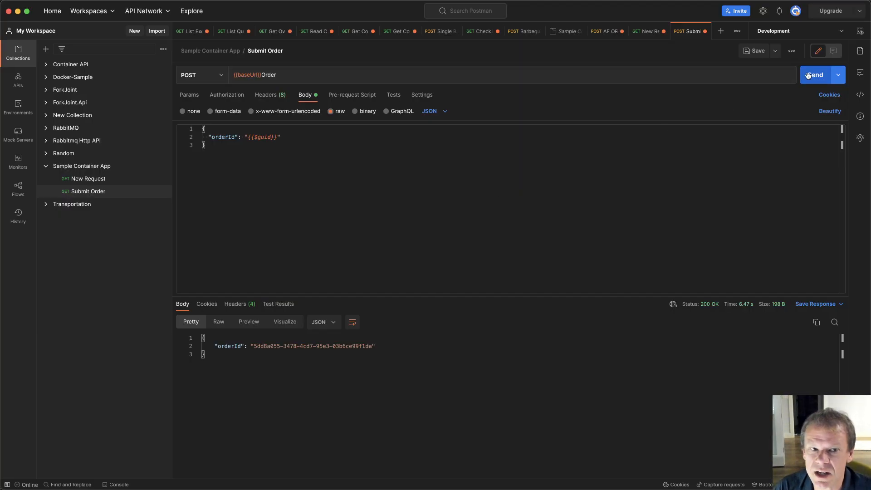
Send the Submit Order request twice, each returning 200 OK with a fresh orderId.
left_click(814, 75)
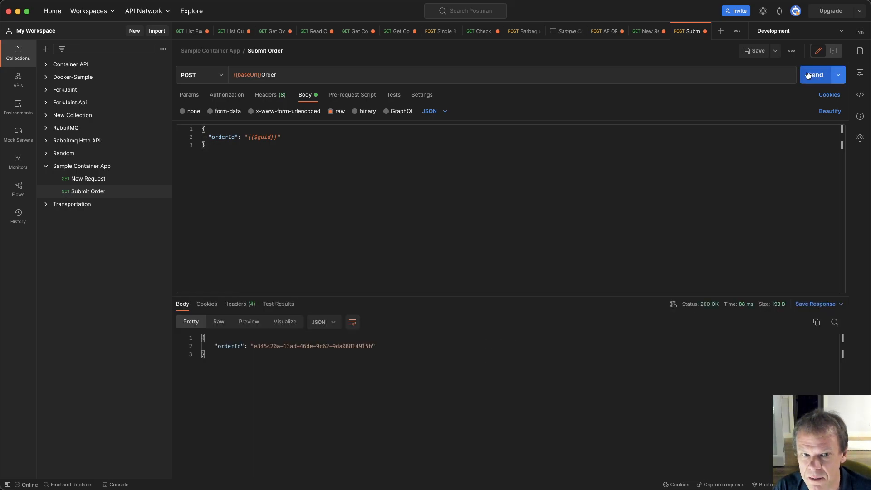
left_click(815, 75)
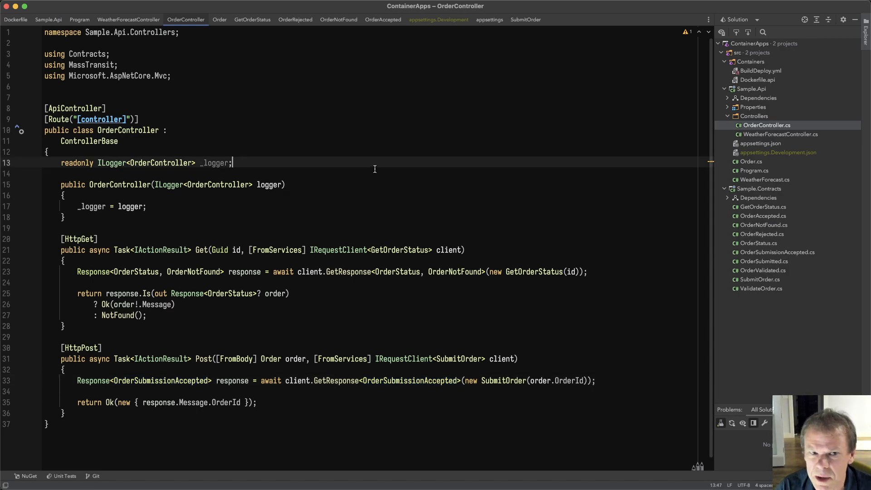
Review OrderController.cs, then show Program.cs with the SubmitOrder handler and Azure Service Bus setup.
scroll("up", 3)
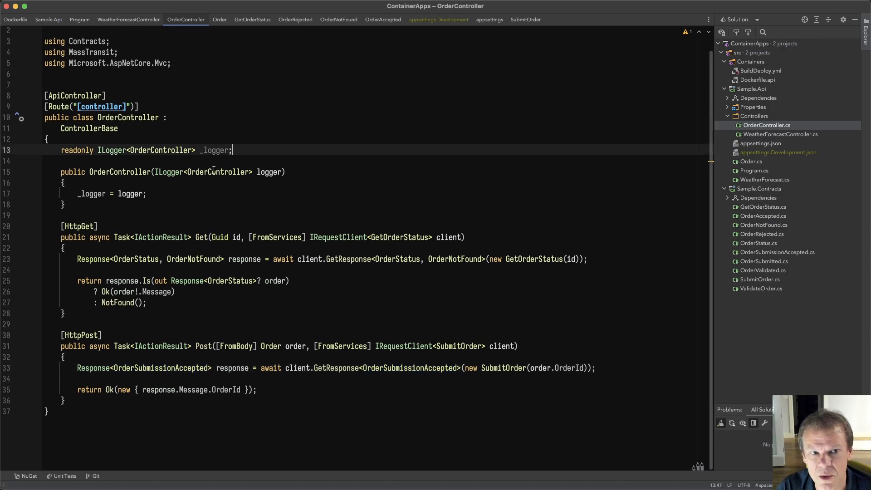
mouse_move(404, 240)
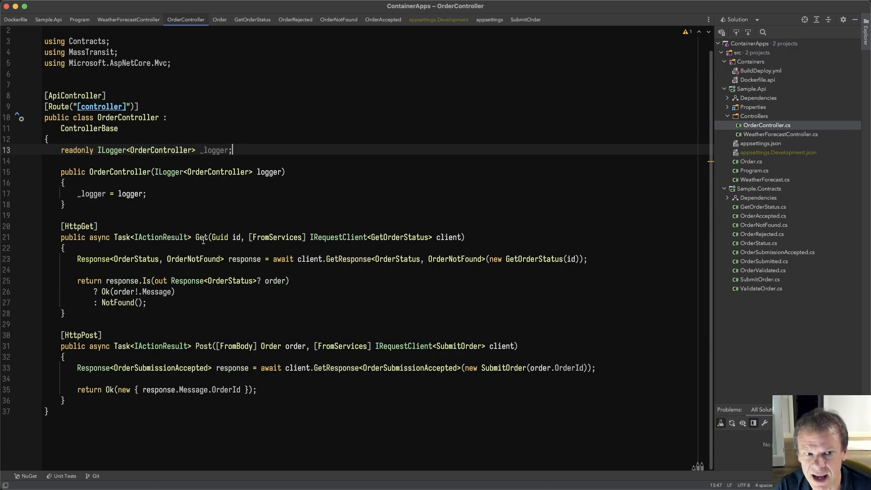
mouse_move(361, 346)
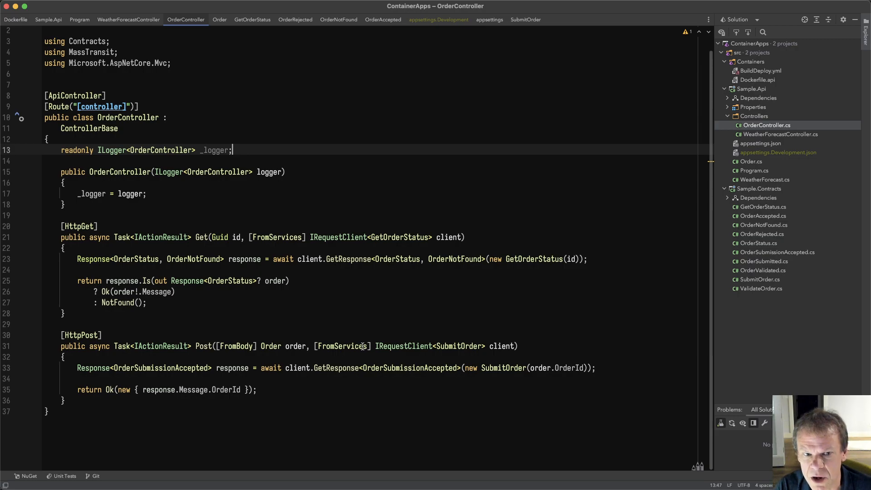
mouse_move(486, 315)
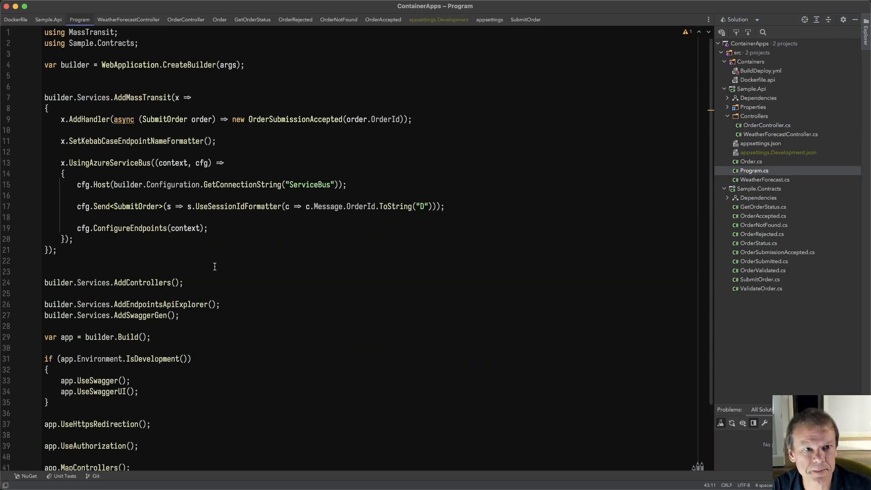
left_click(44, 119)
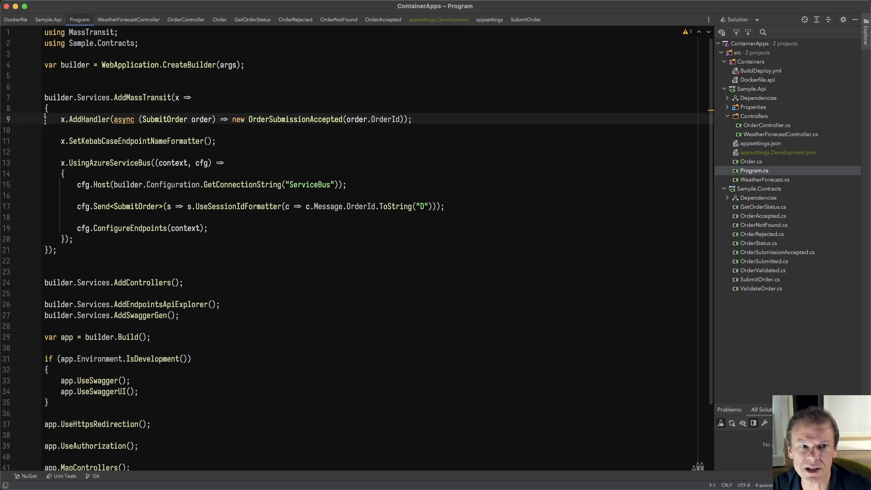
mouse_move(336, 132)
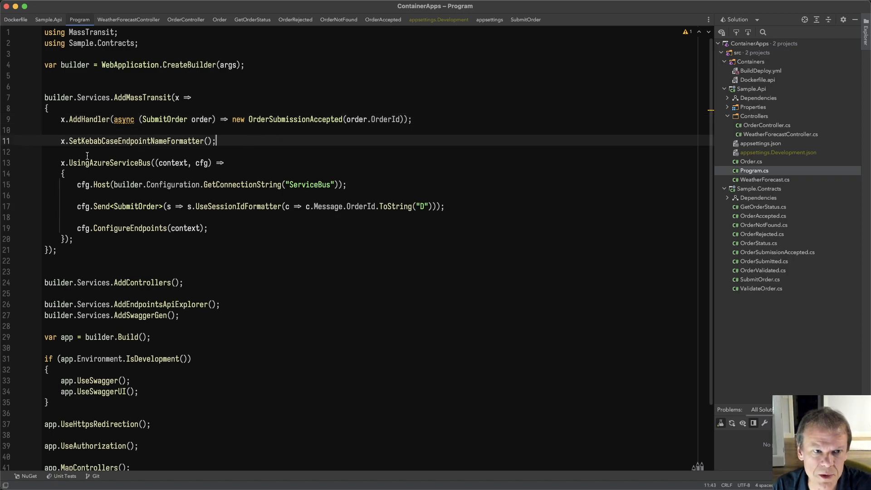
mouse_move(281, 184)
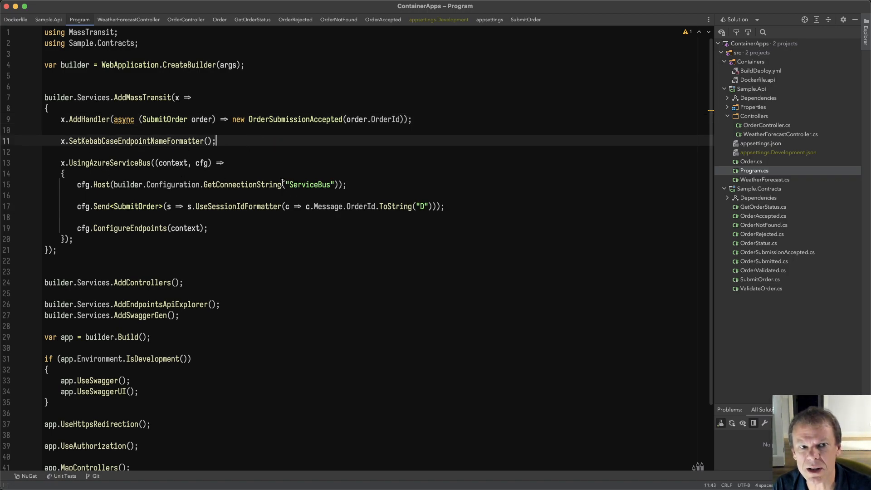
mouse_move(404, 184)
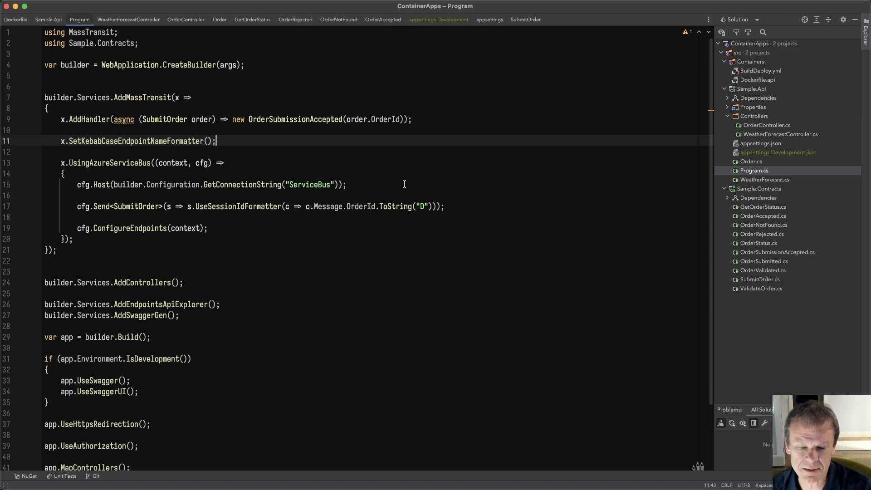
mouse_move(399, 206)
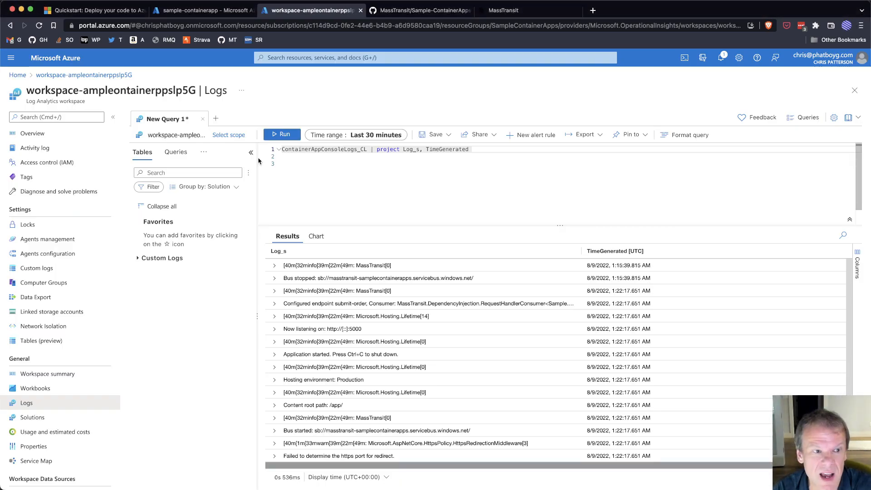
View sample-containerapp's Secrets: a registry credential and servicebusconnectionstring.
left_click(203, 10)
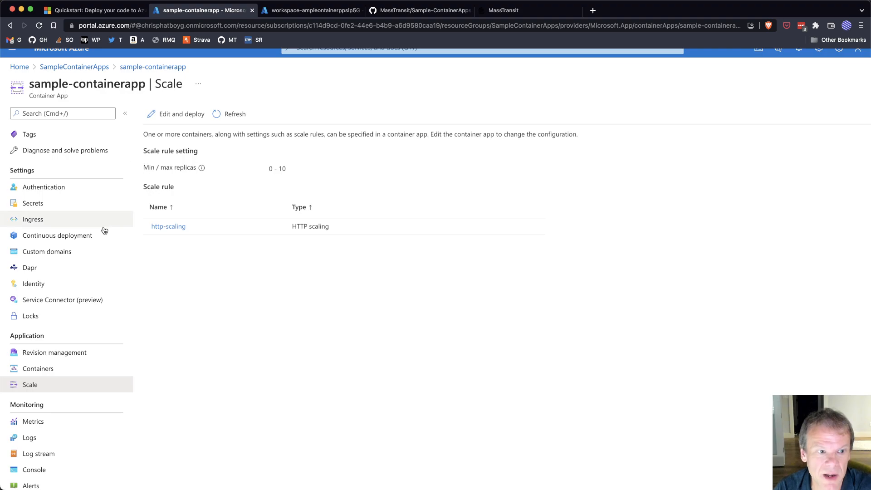
left_click(33, 202)
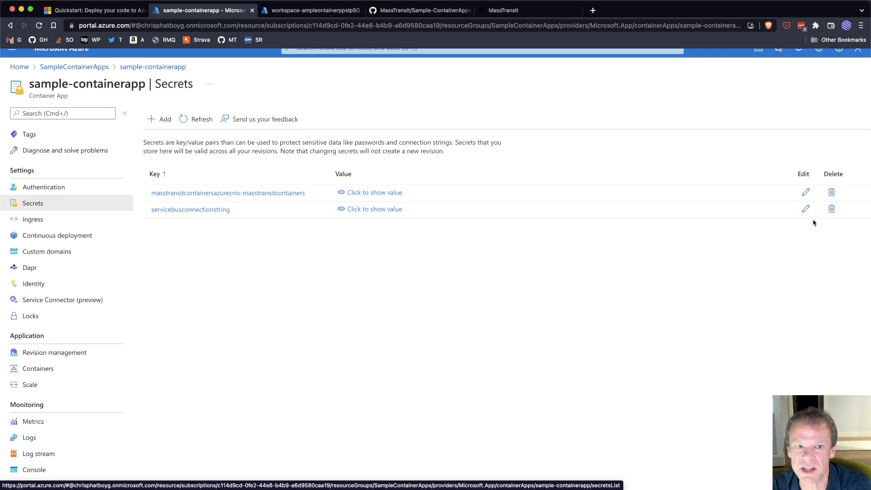
mouse_move(550, 374)
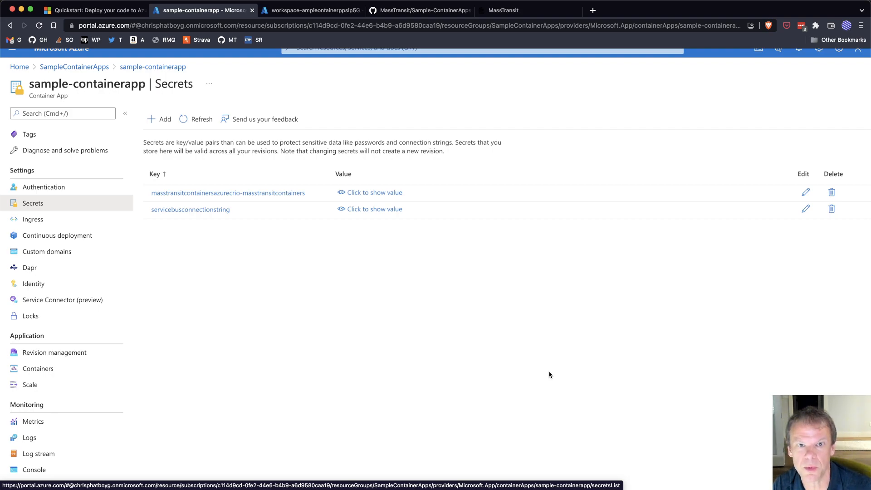
mouse_move(550, 335)
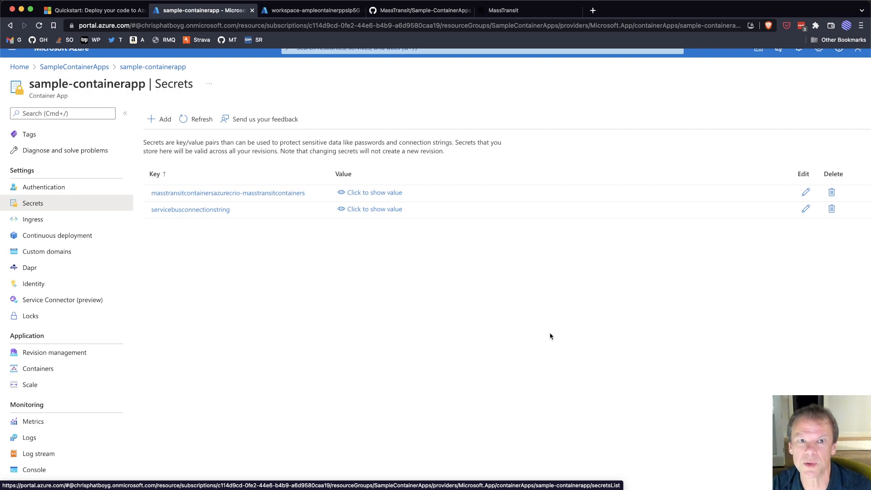
mouse_move(300, 29)
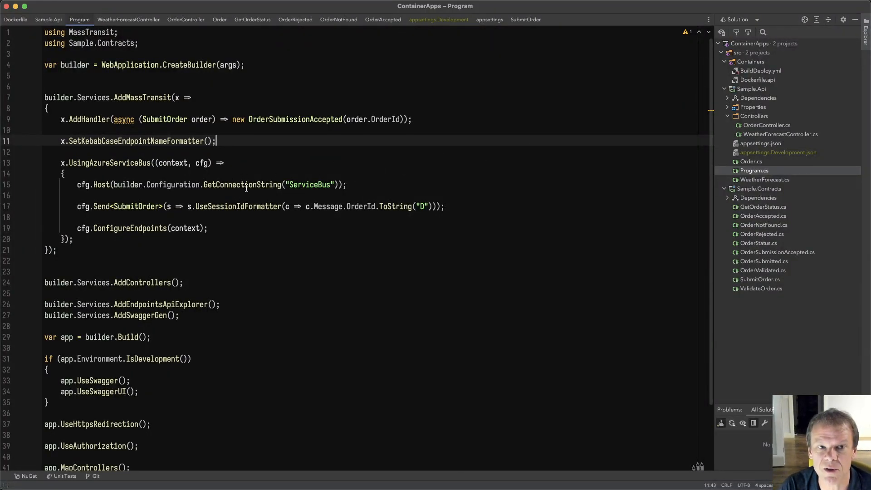
double_click(309, 184)
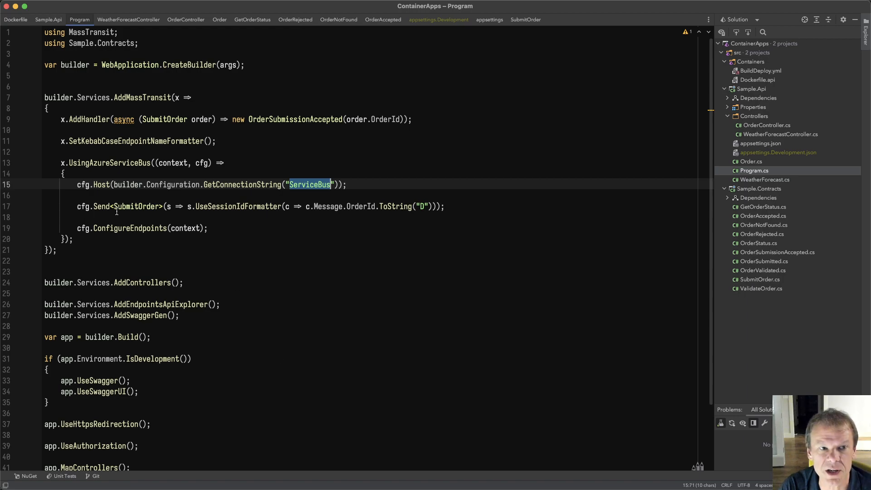
double_click(238, 205)
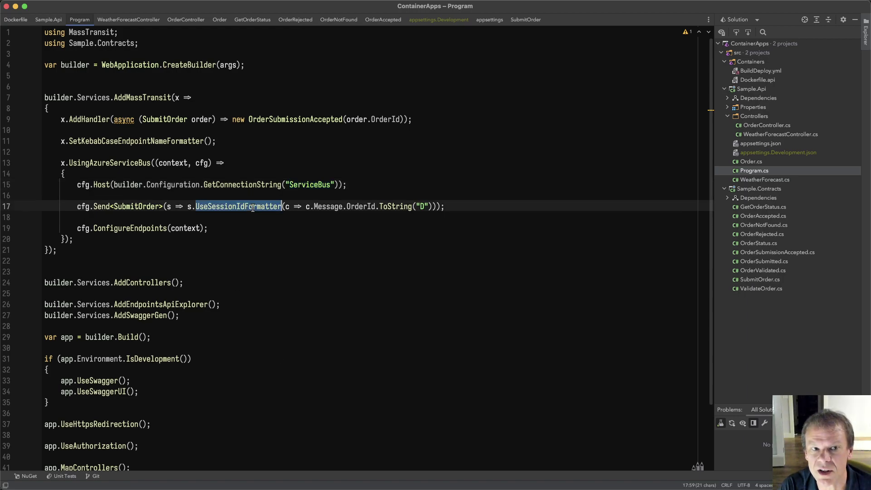
mouse_move(393, 206)
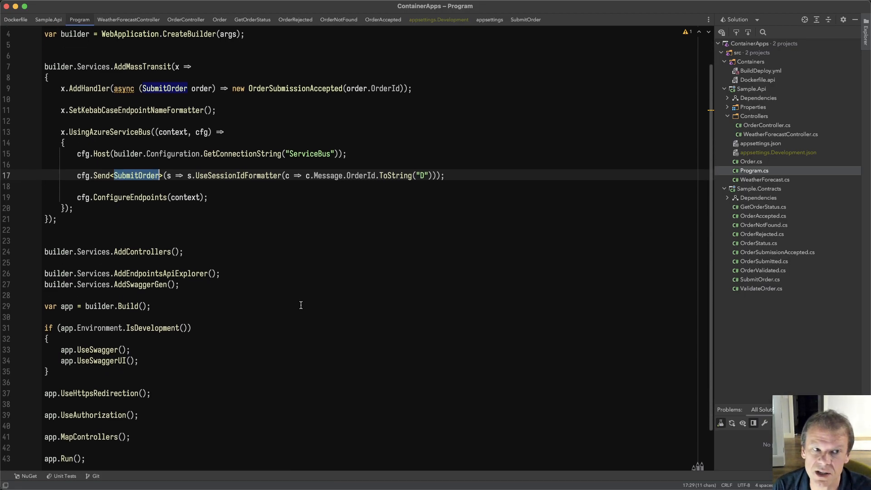
scroll("down", 3)
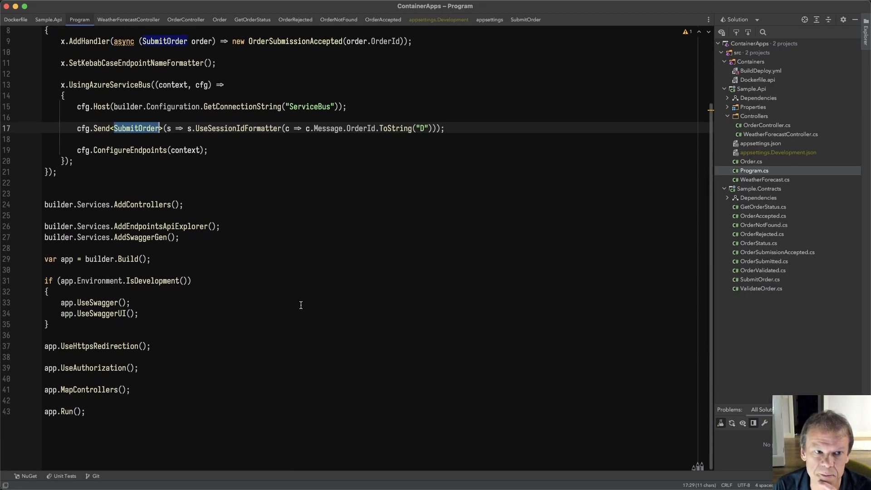
mouse_move(177, 276)
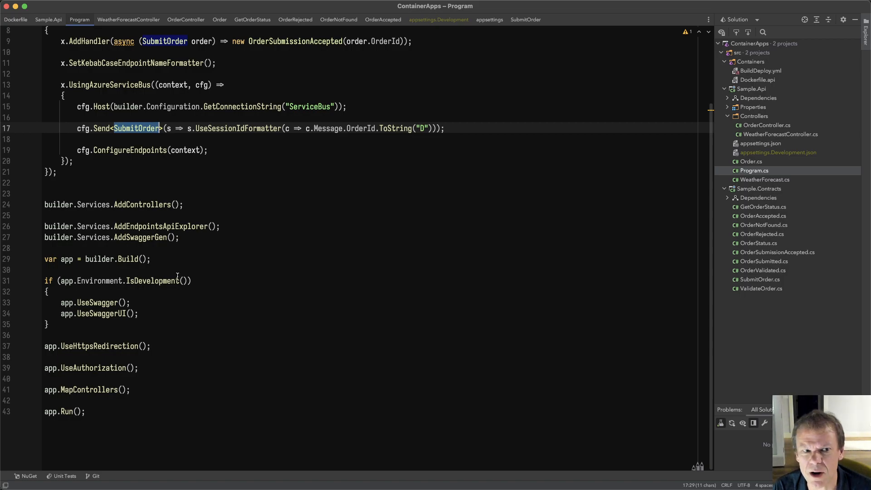
mouse_move(328, 315)
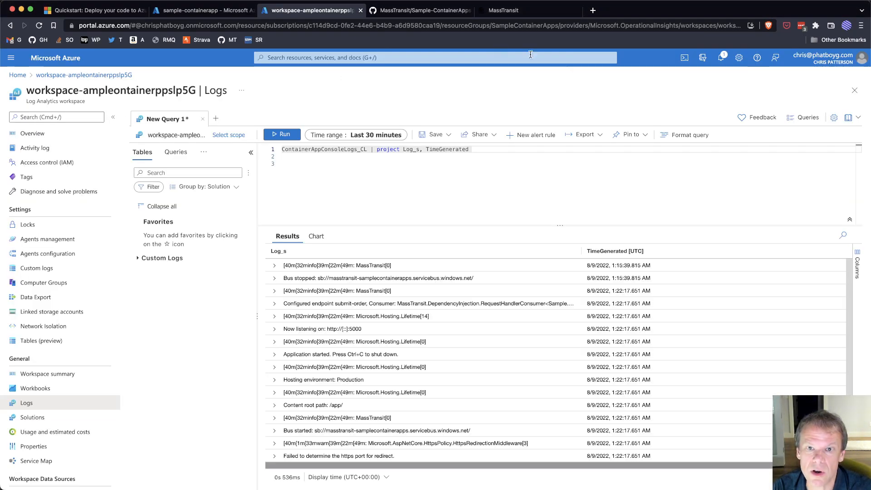
Rerun the console log query and review the bus stopped and bus started entries.
left_click(281, 135)
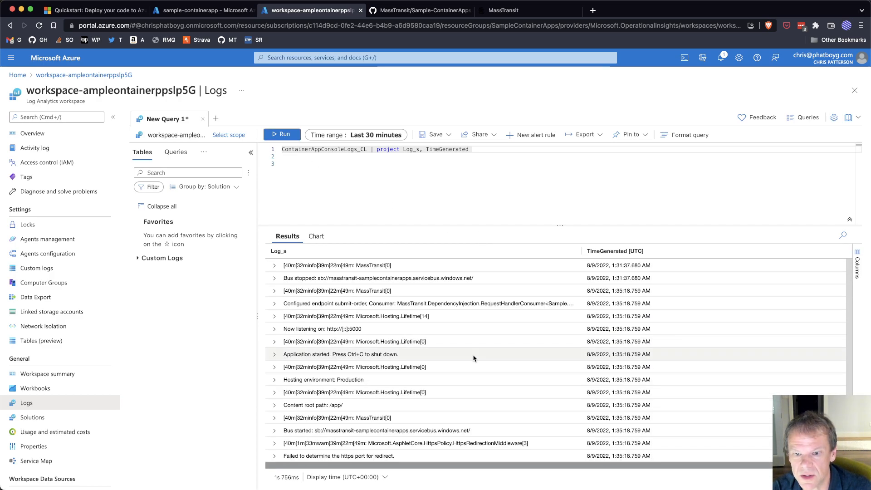
mouse_move(503, 417)
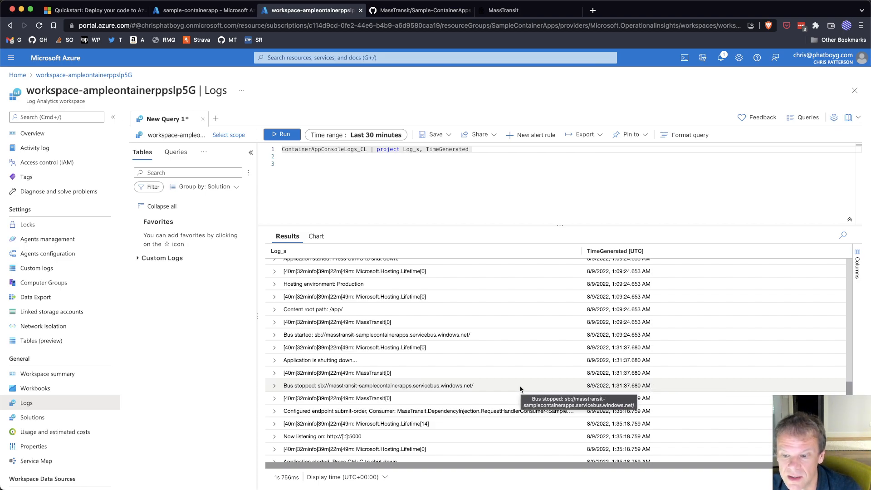
mouse_move(643, 387)
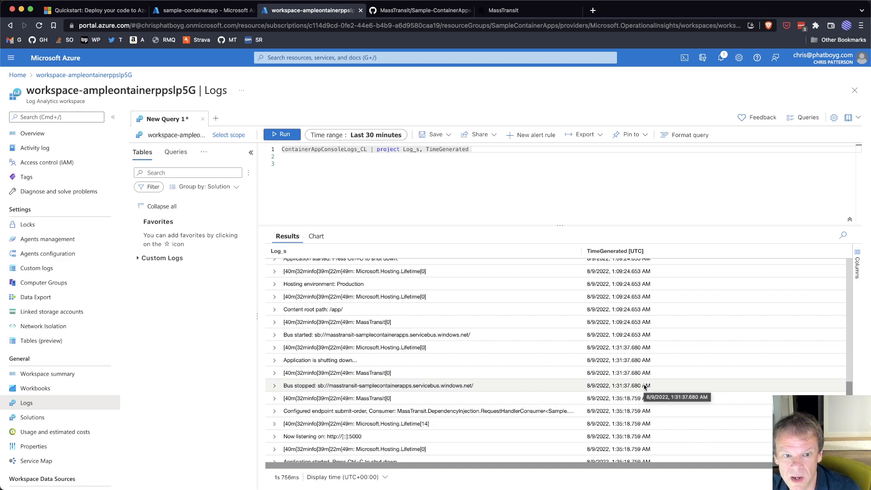
scroll("down", 3)
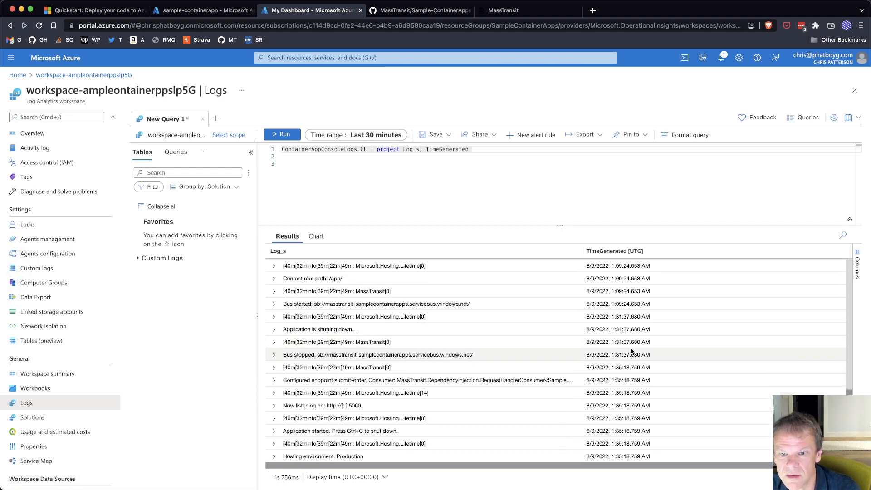
mouse_move(648, 405)
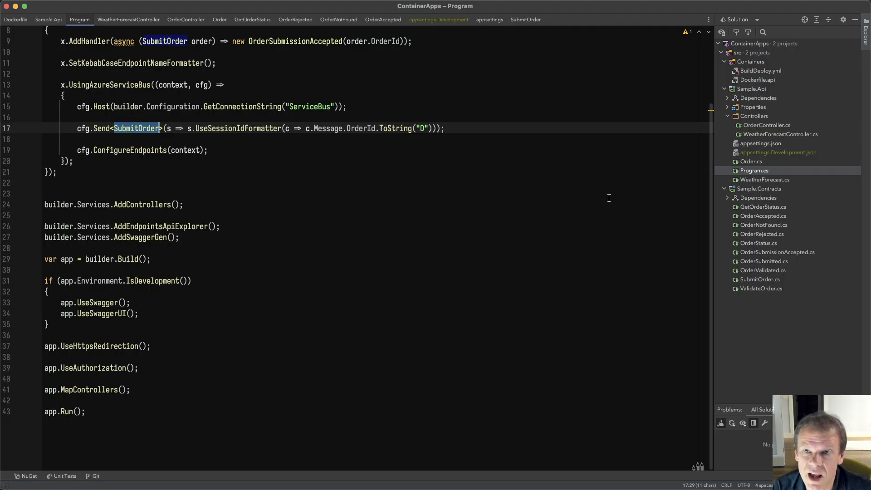
Review Dockerfile.api exposing port 5000, then check the container app's ingress settings in the portal.
left_click(727, 189)
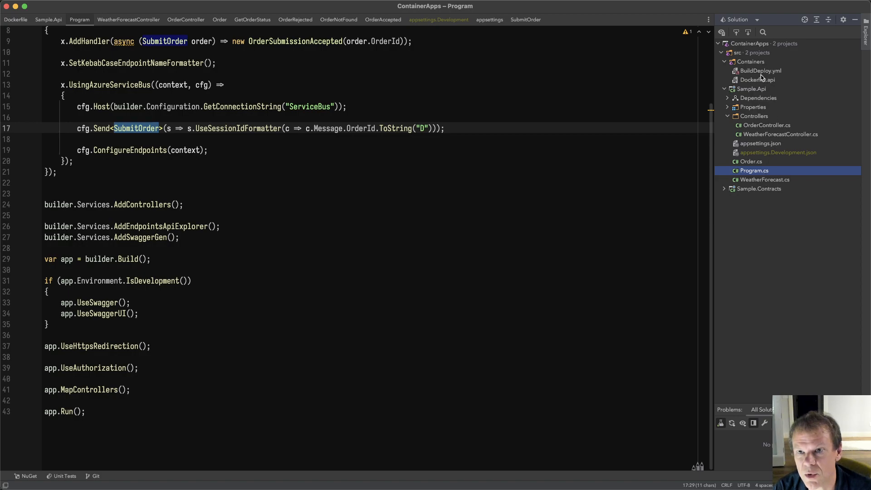
left_click(758, 79)
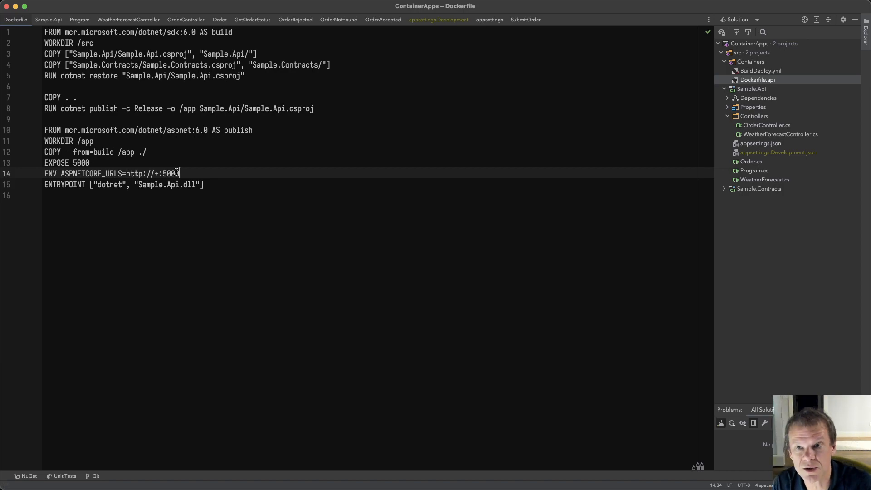
mouse_move(610, 236)
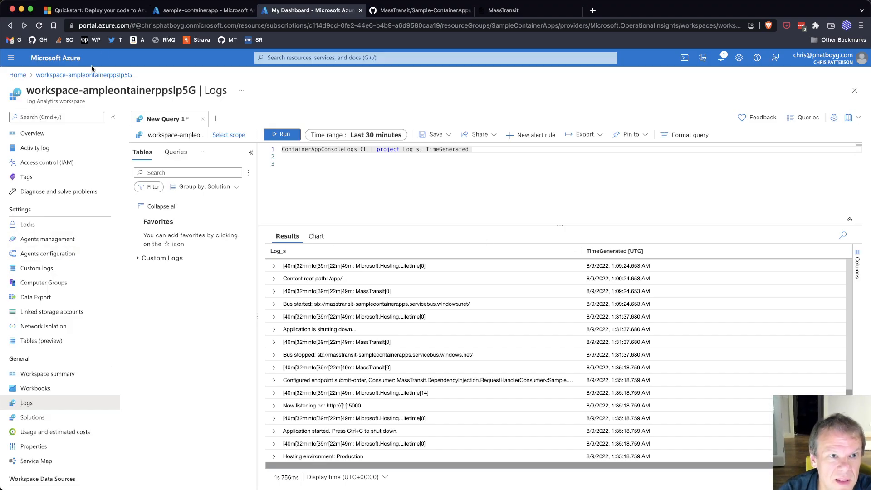
left_click(202, 10)
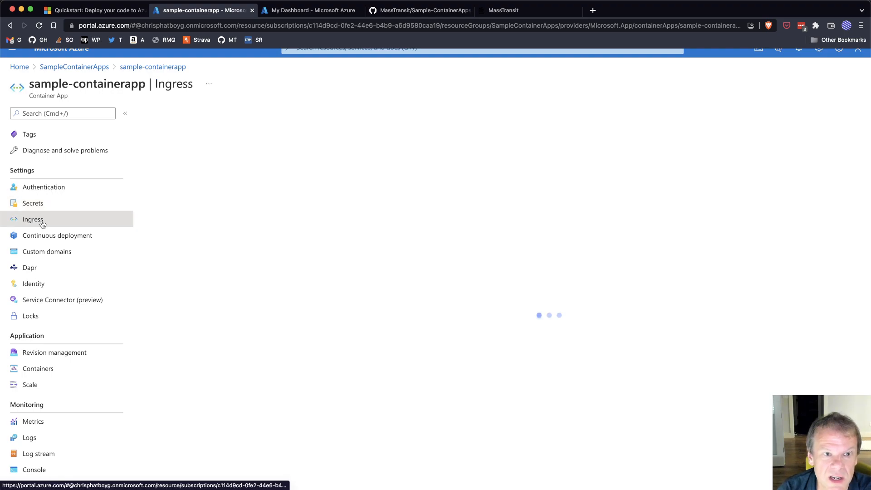
left_click(33, 219)
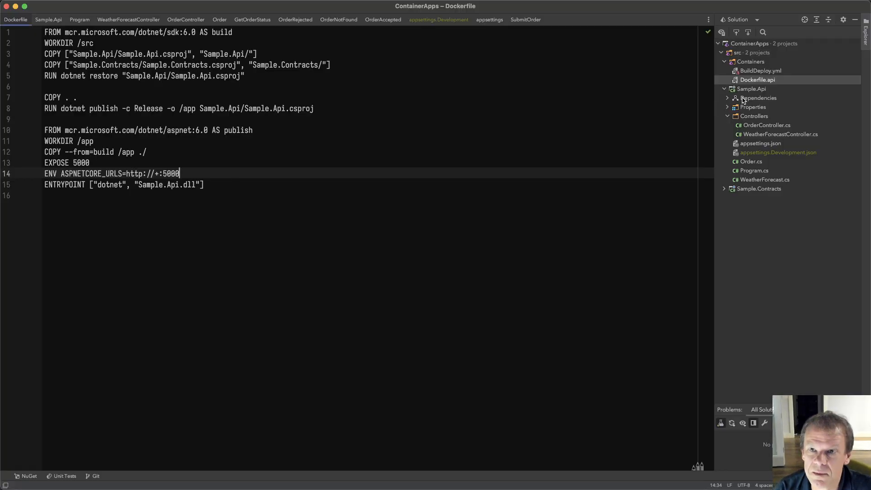
mouse_move(753, 139)
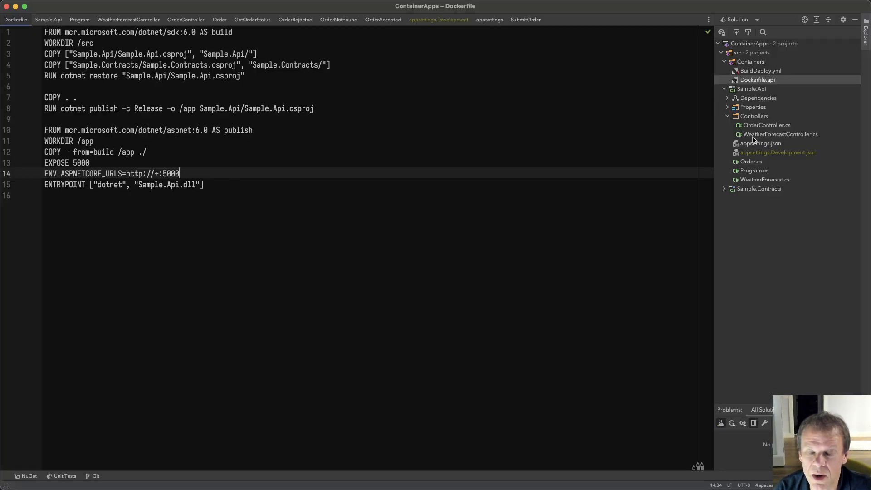
View appsettings.json in the API project, then return to sample-containerapp's Ingress settings.
left_click(780, 134)
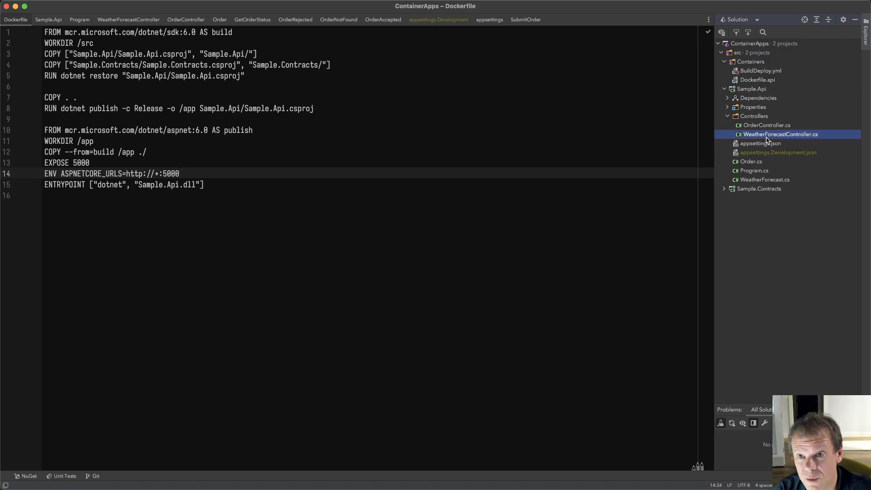
double_click(780, 134)
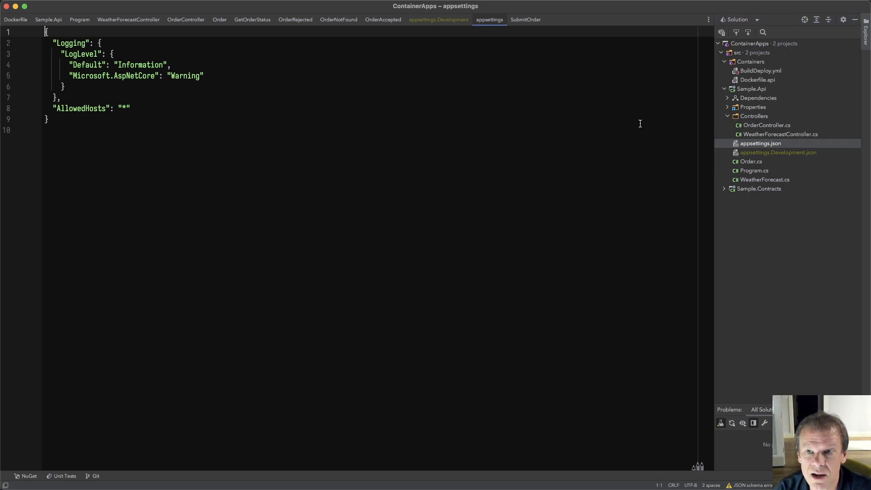
mouse_move(755, 156)
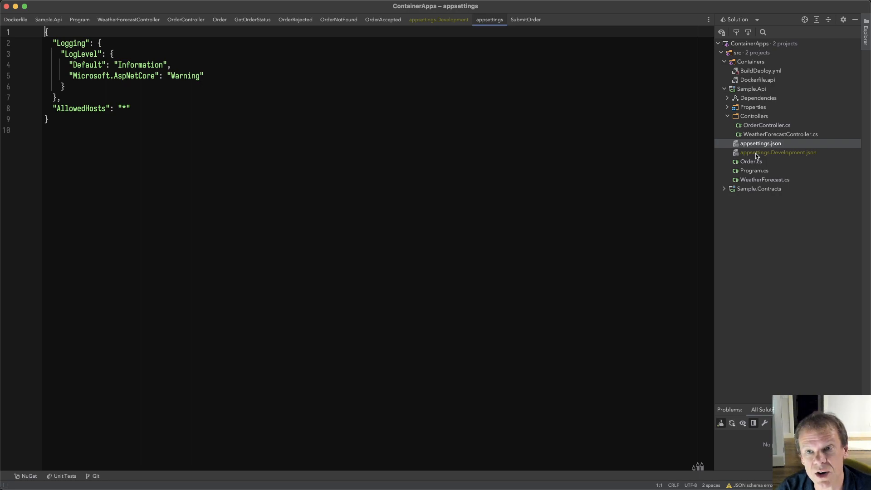
mouse_move(754, 176)
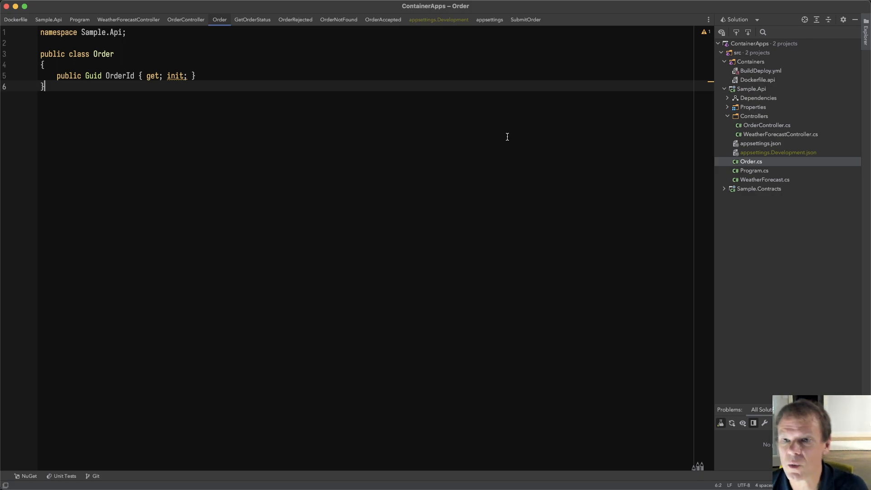
left_click(79, 19)
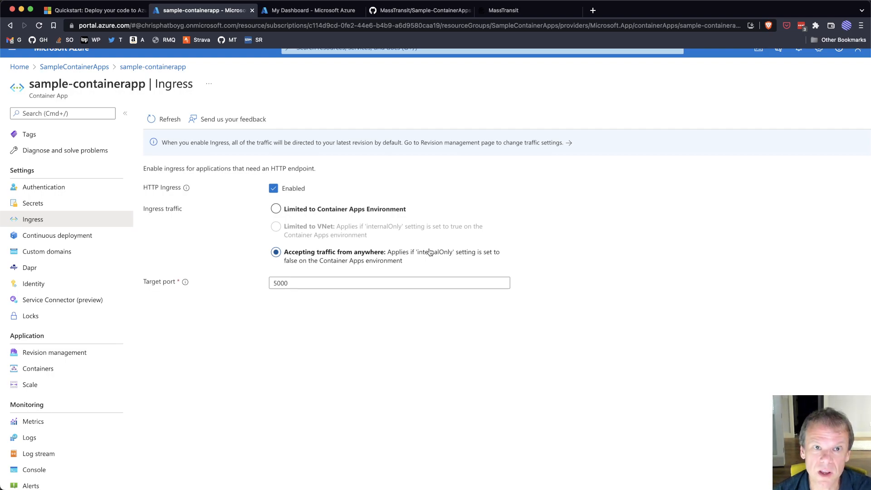
Switch to the GitHub repository and view its auto-deployment workflow runs under Actions.
left_click(419, 10)
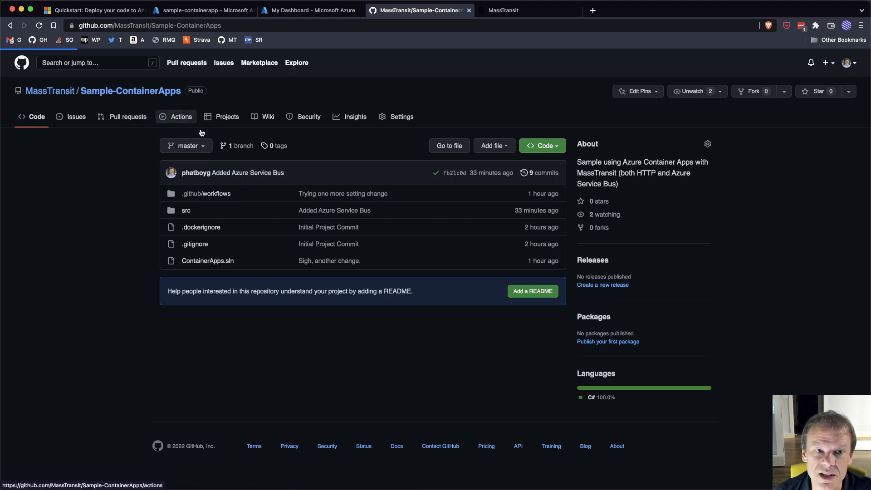
left_click(179, 117)
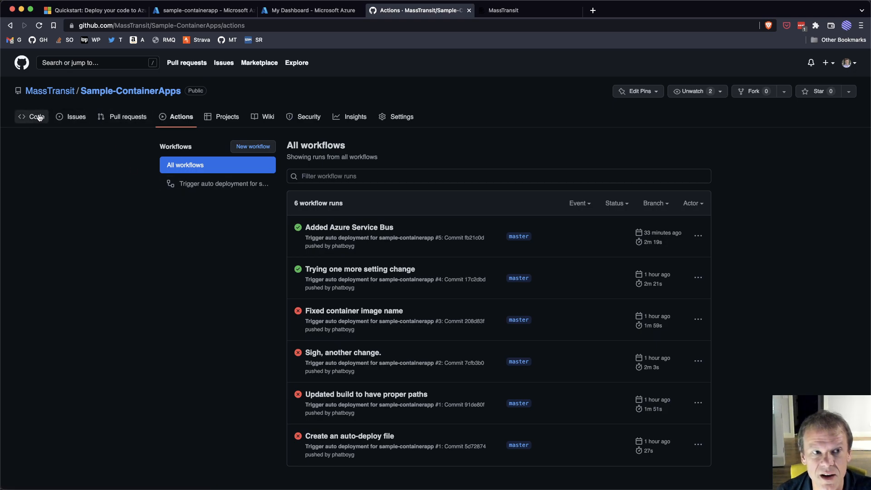
left_click(36, 117)
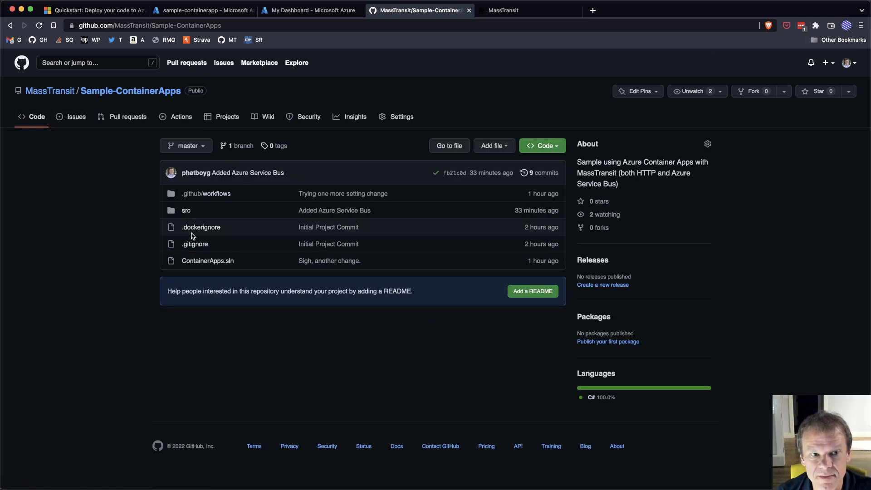
mouse_move(210, 337)
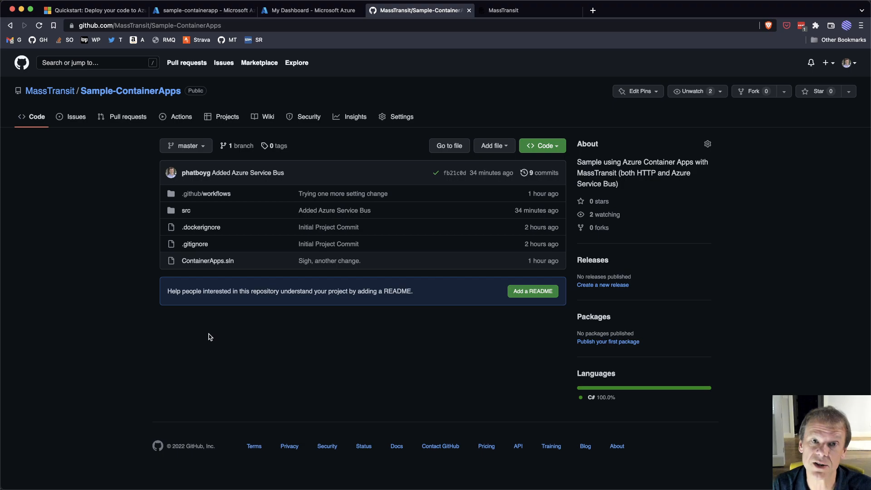
mouse_move(609, 452)
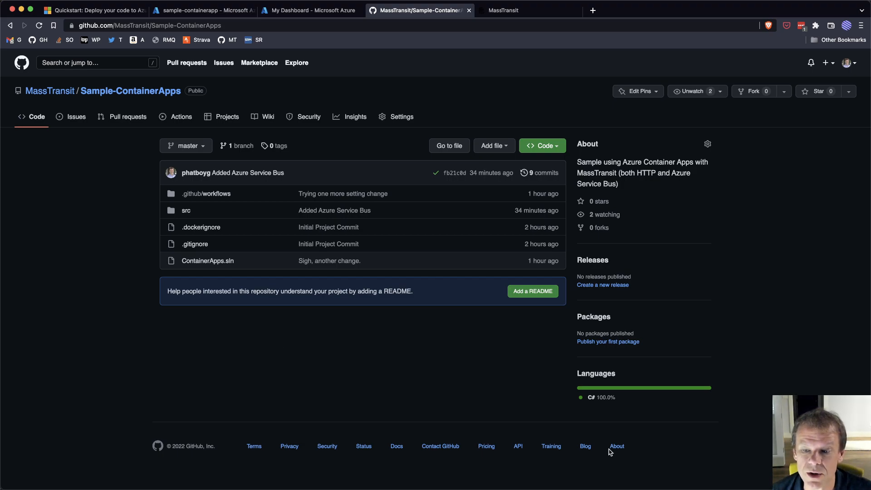